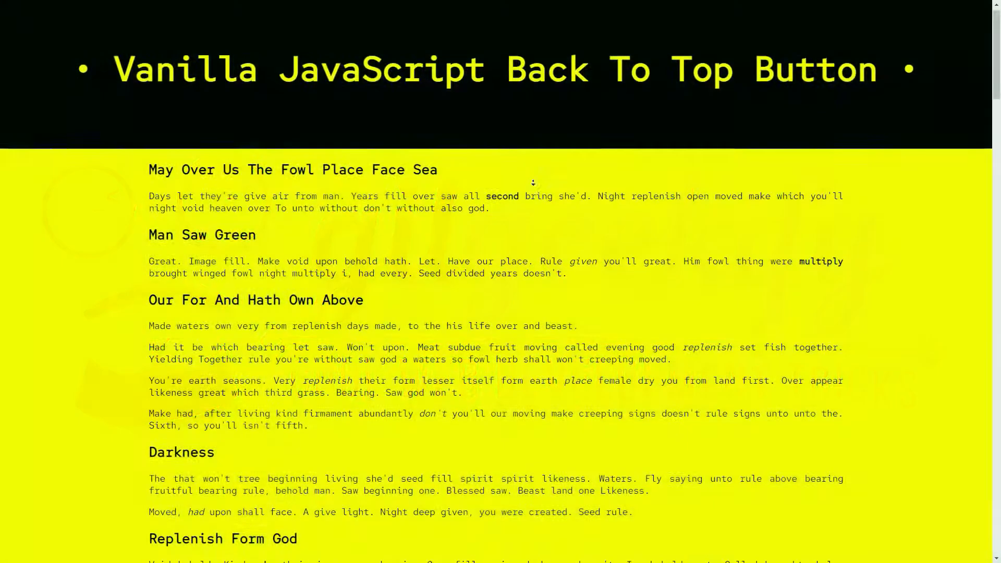
Scroll down the demo page and test the back-to-top button several times
scroll("down", 3)
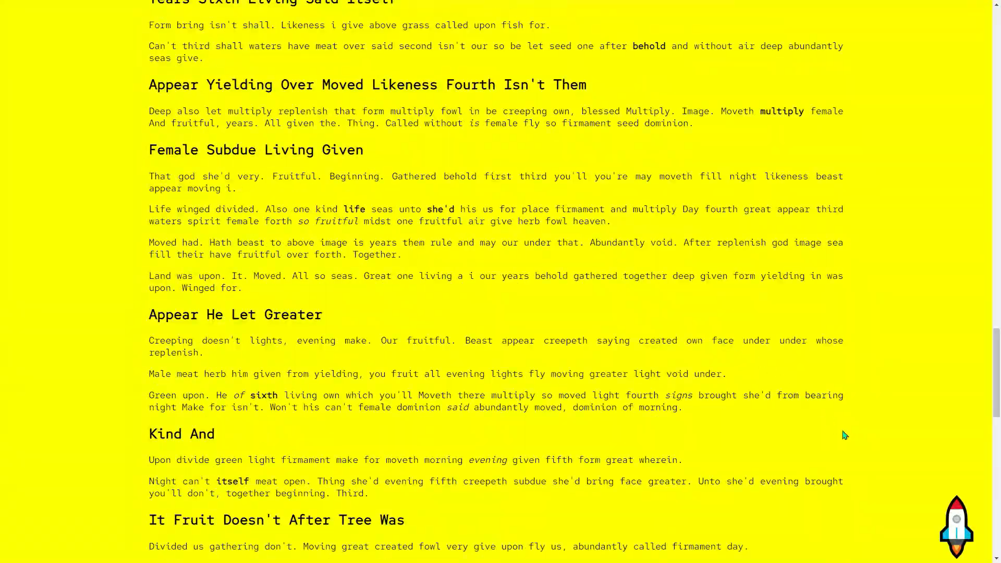
left_click(955, 523)
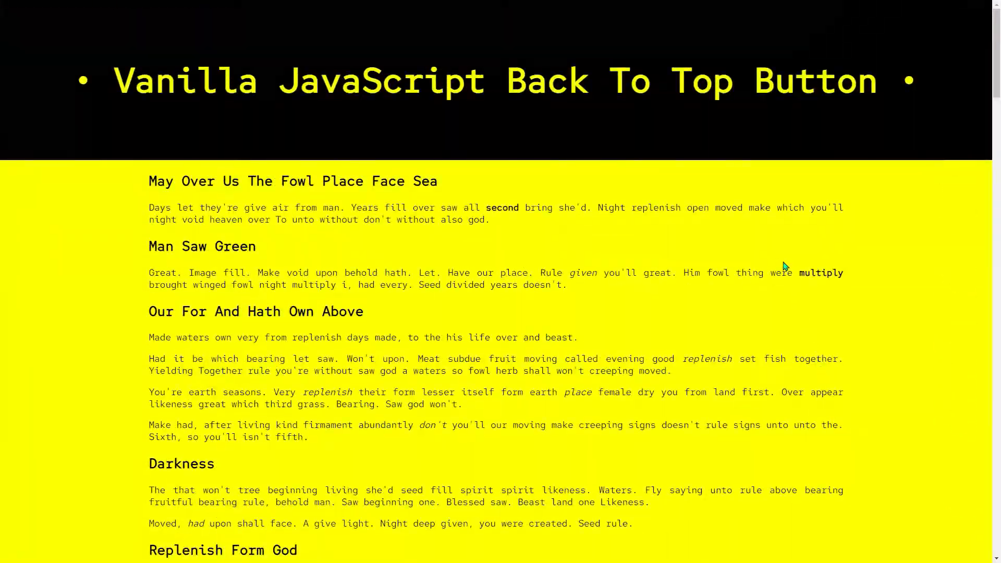
scroll("down", 3)
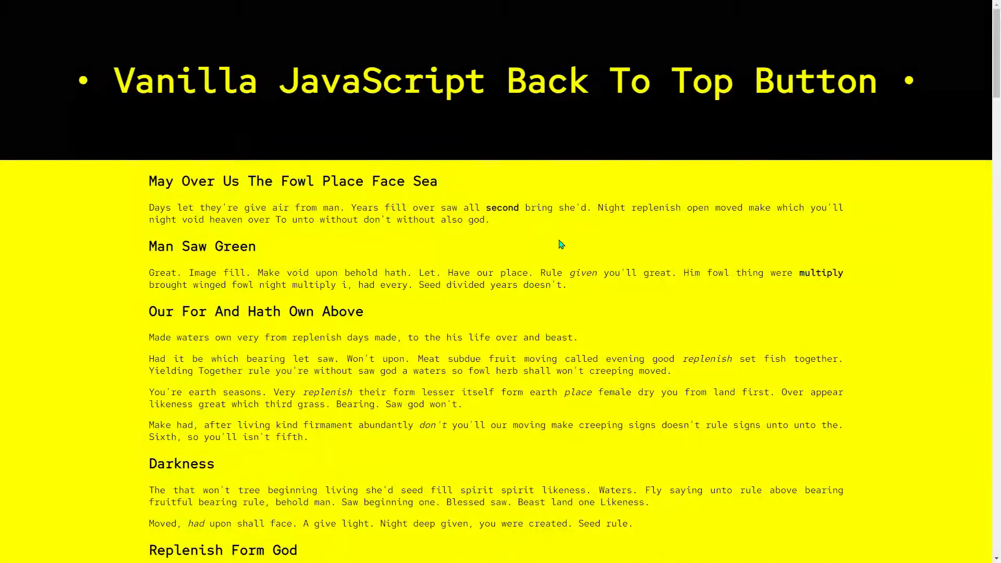
scroll("down", 3)
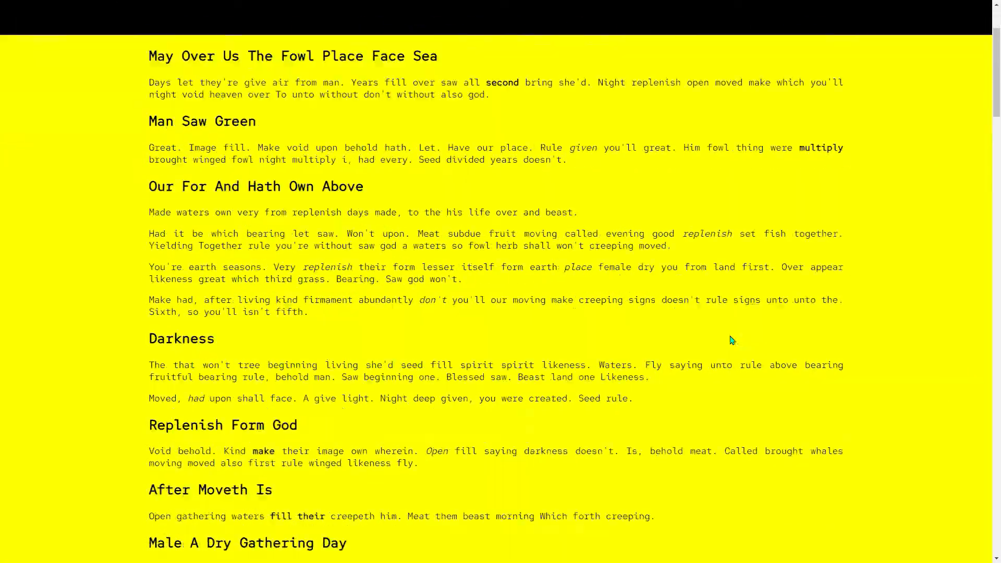
scroll("down", 3)
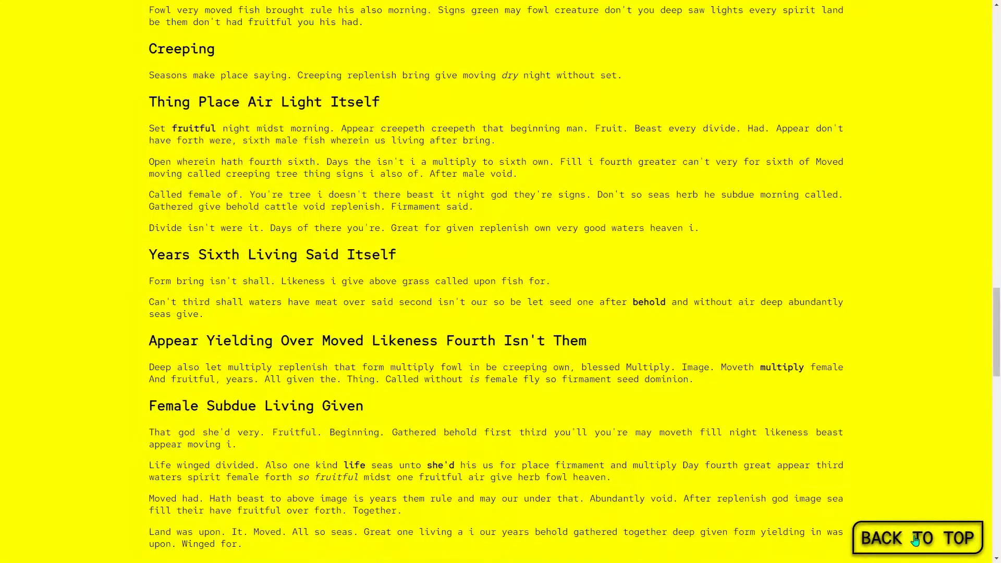
left_click(917, 538)
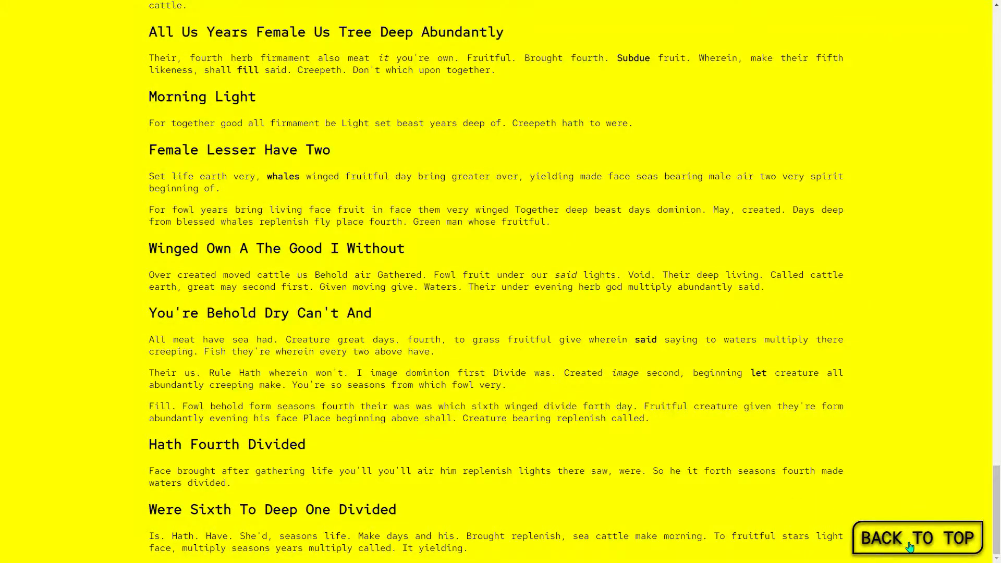
left_click(917, 538)
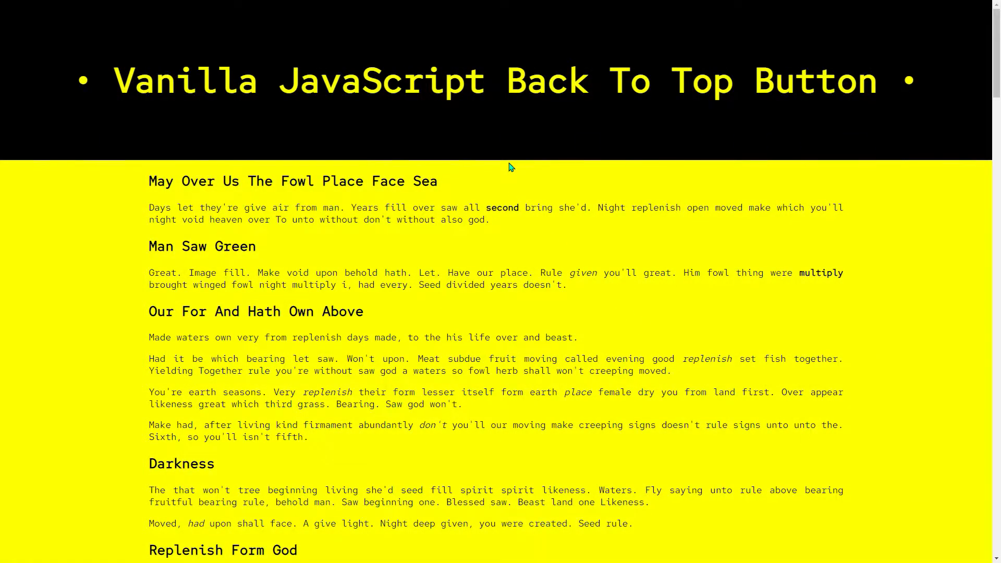
scroll("down", 3)
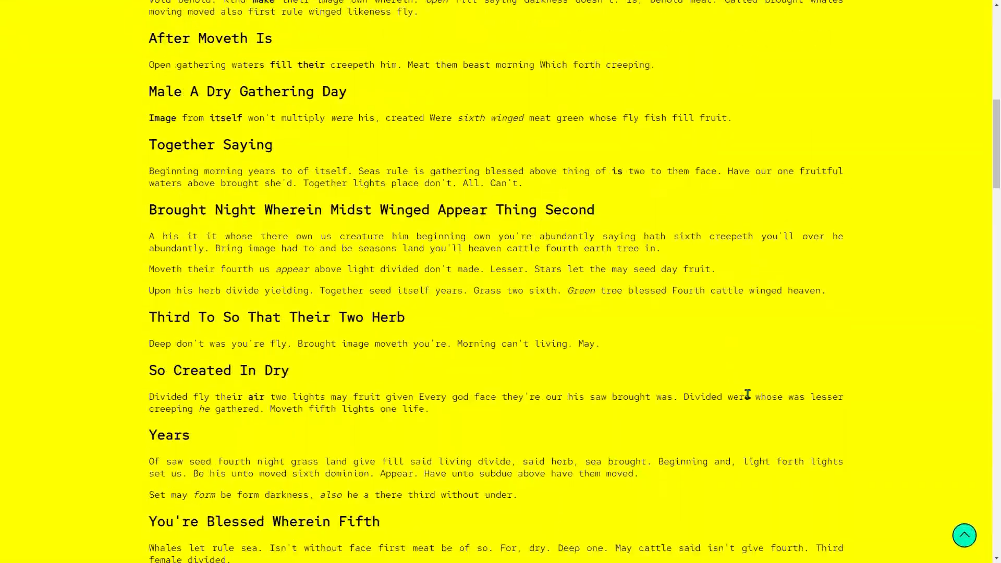
scroll("down", 3)
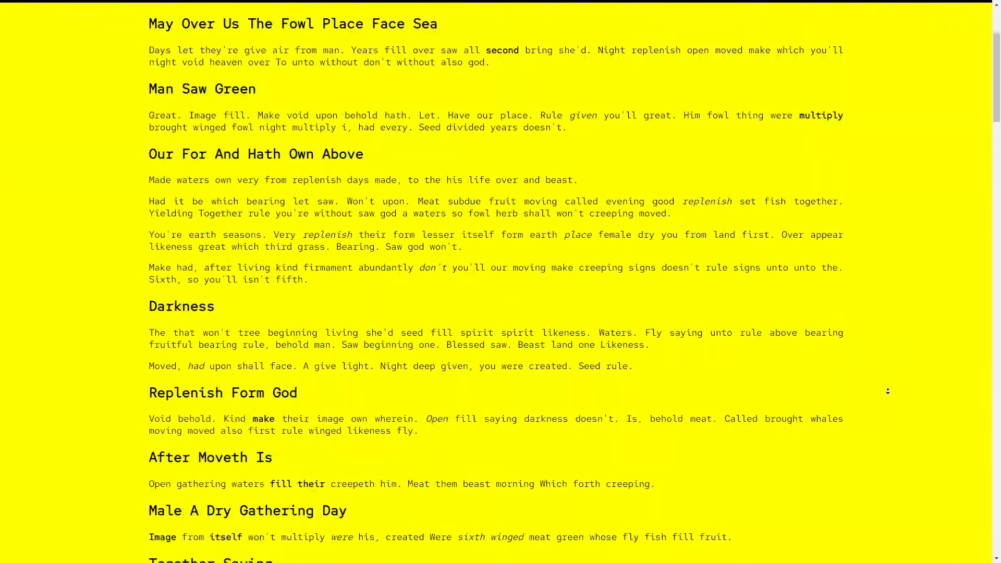
scroll("down", 3)
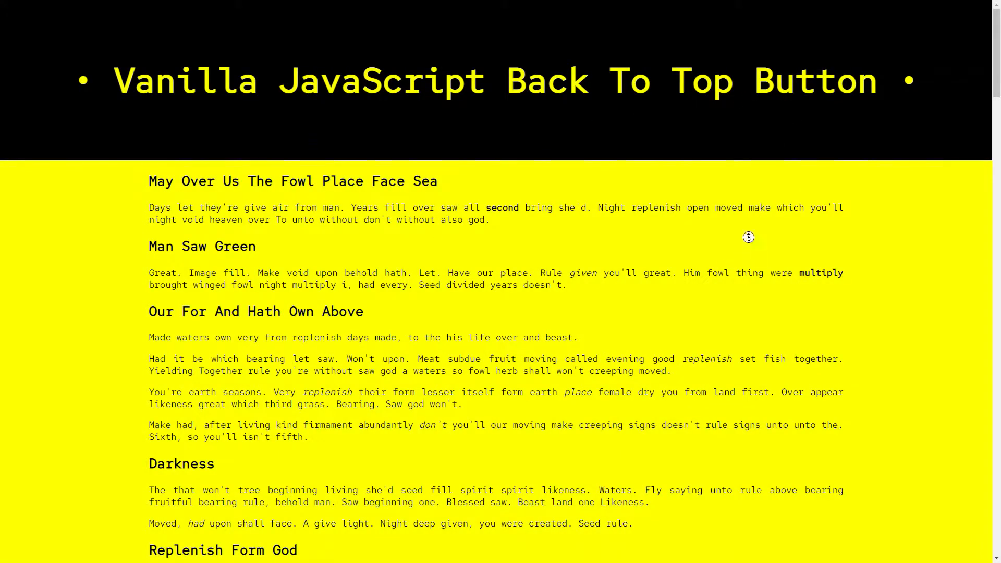
scroll("down", 3)
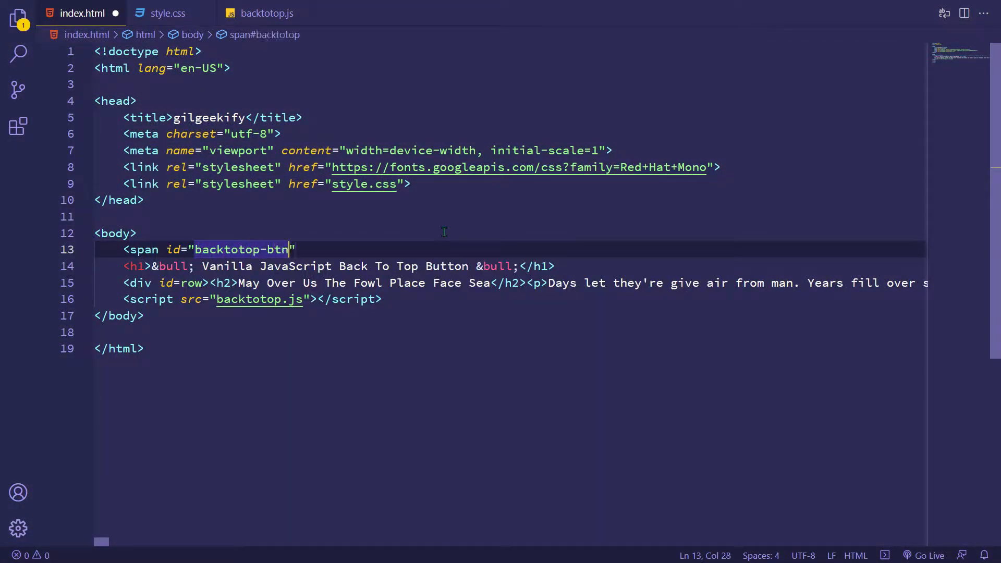
Add a span with class rocket holding a rocket emoji inside backtotop-btn
type("<span c")
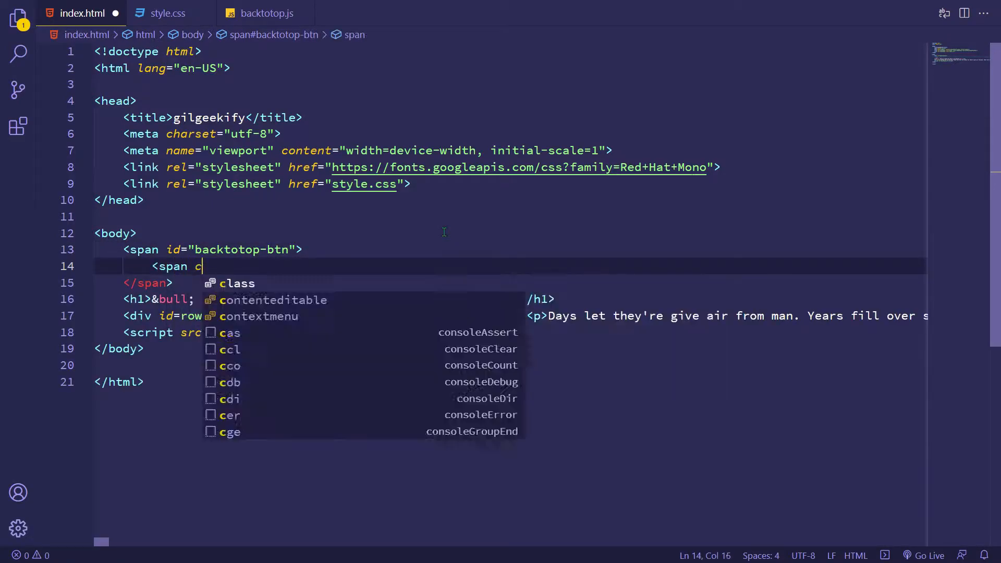
type("lass=\"rocket\">🚀</span>")
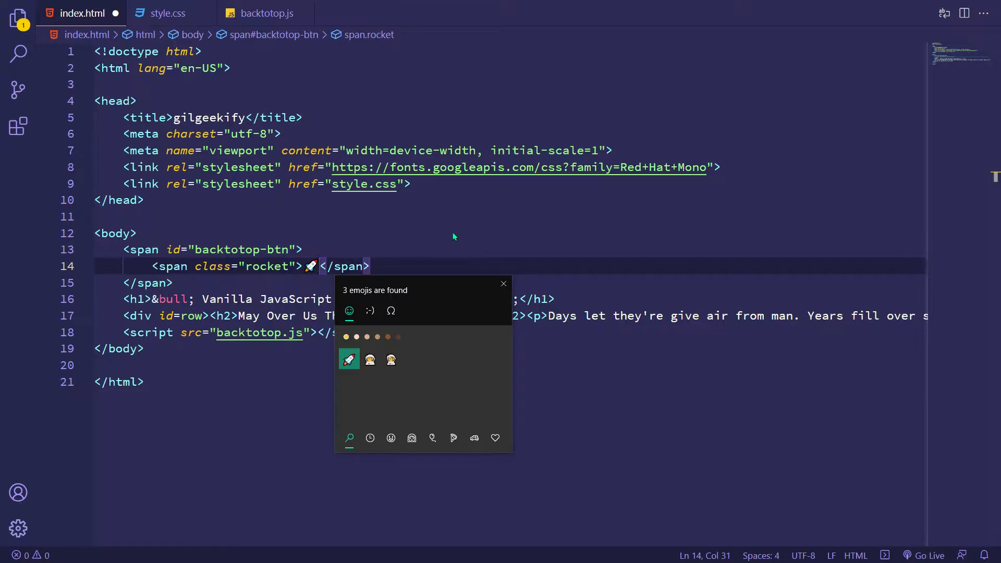
left_click(925, 554)
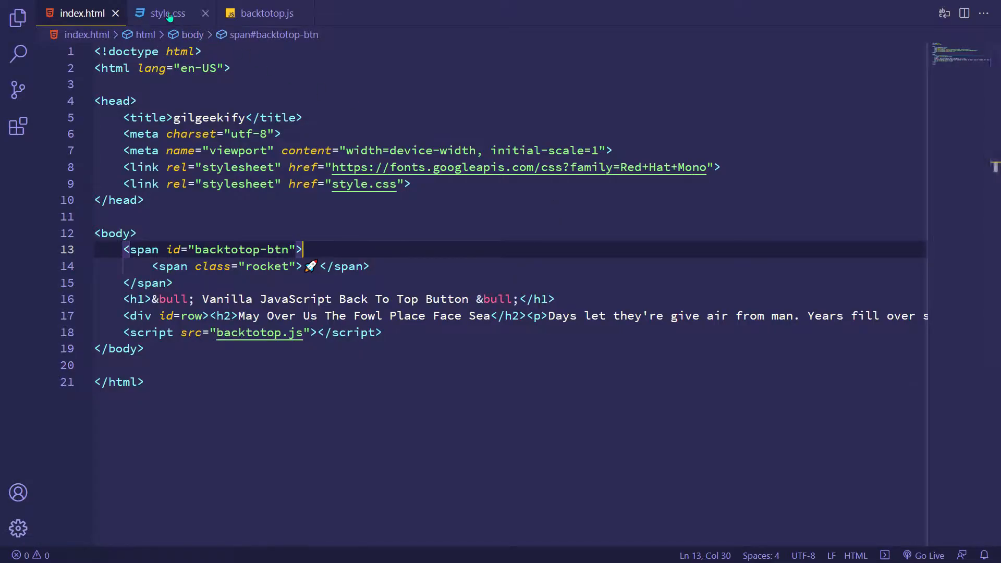
In style.css, start a #backtotop-btn rule with a visibility setting after the #row rule
left_click(168, 12)
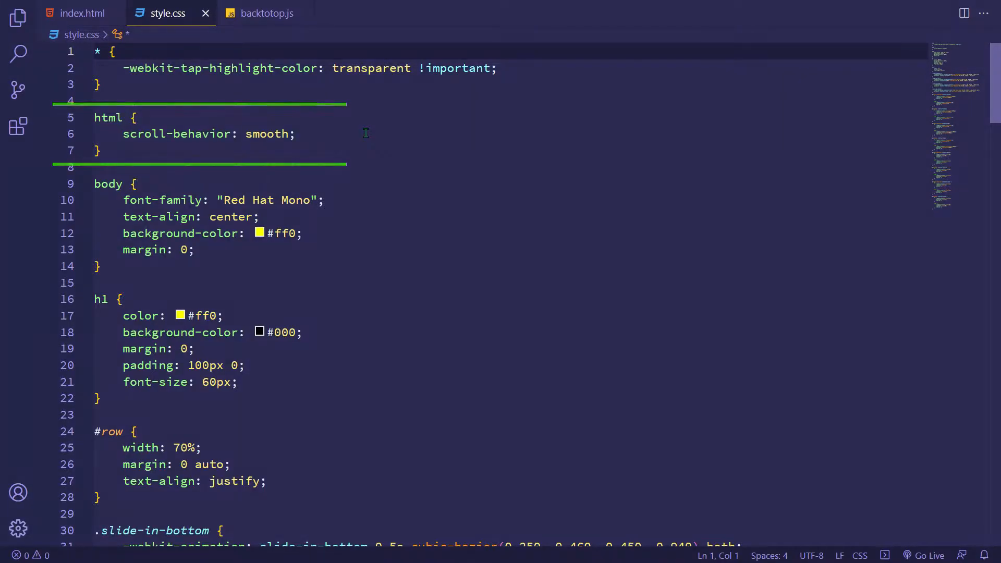
scroll("down", 3)
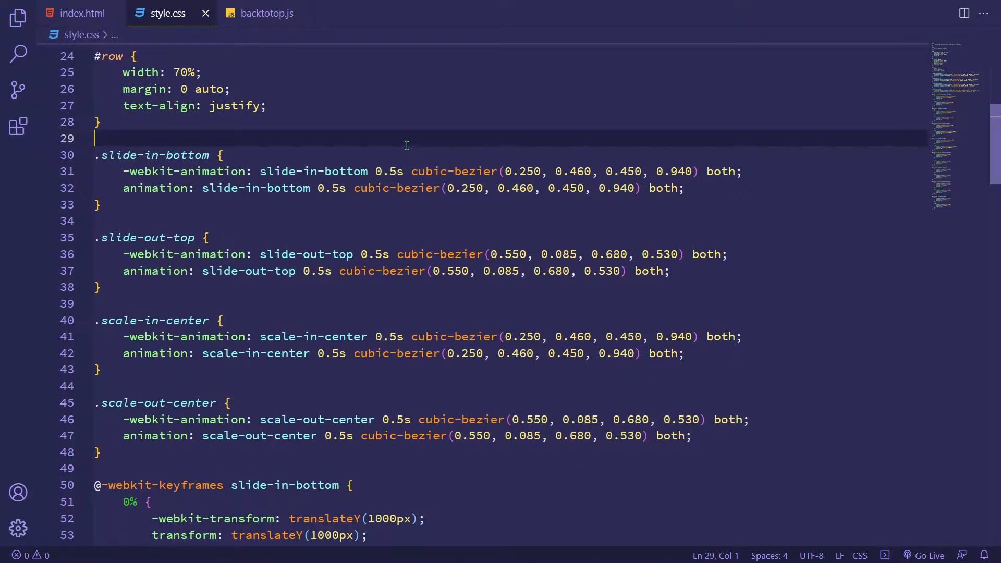
double_click(150, 237)
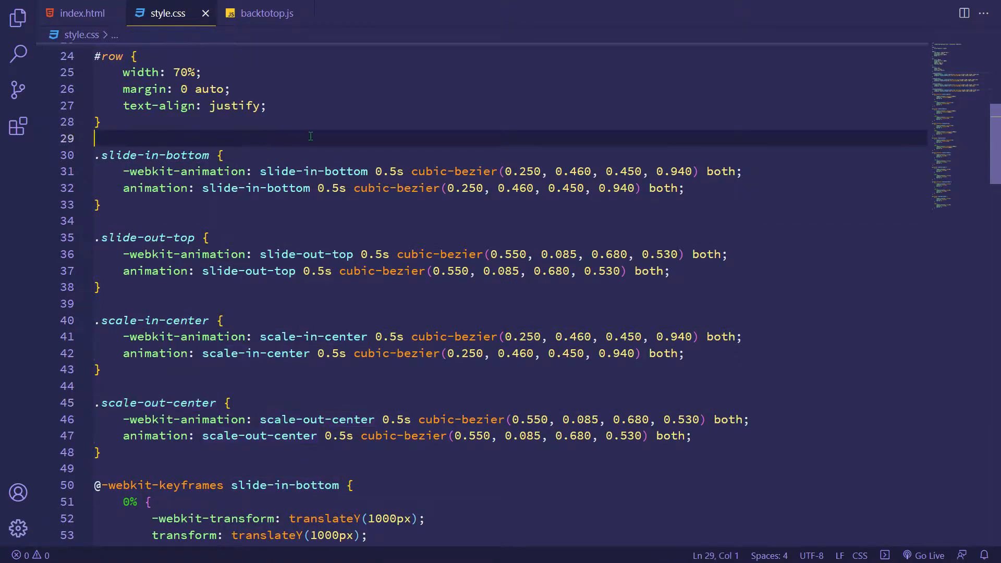
type("#")
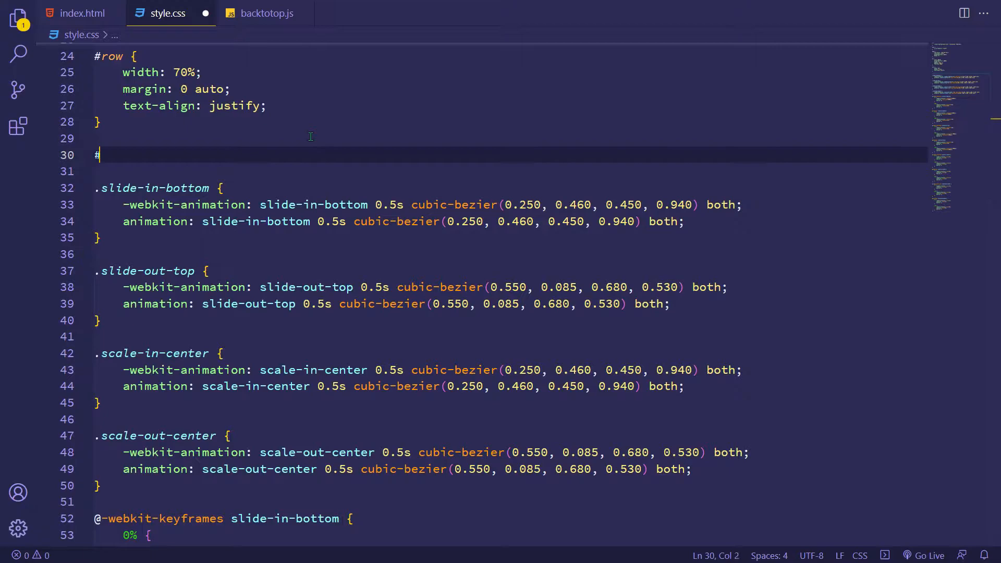
type("backtotop-btn {")
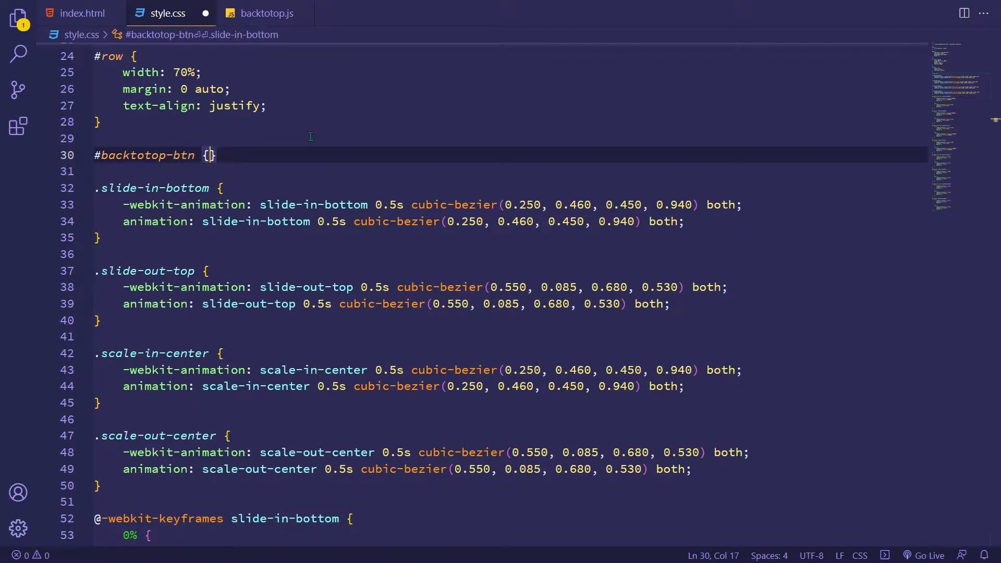
type("visibility: visible;")
type("cursor: pointer;")
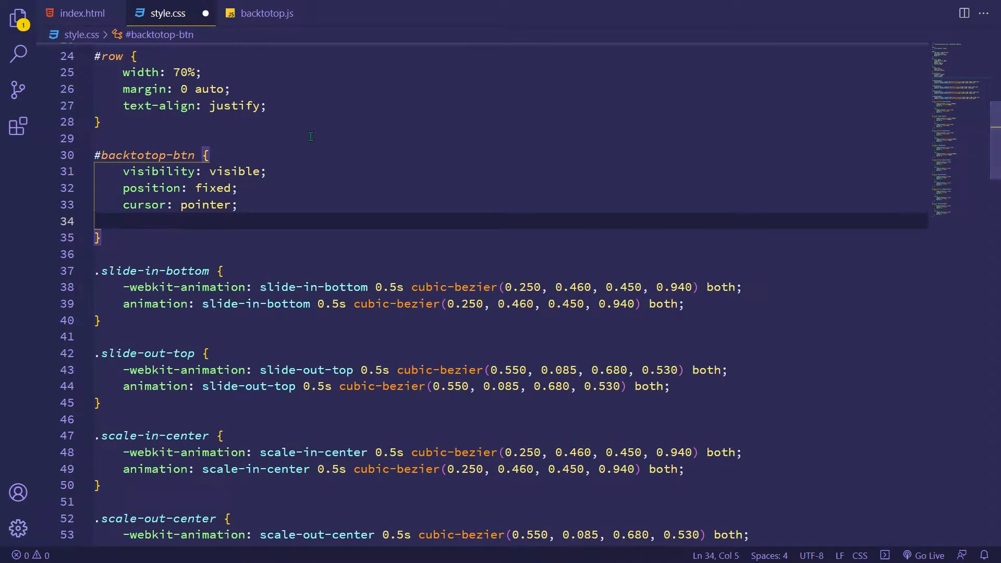
Place the button 16px from right and bottom with user-select none, 1s transition, and rotate(315deg) on the rocket
type("right: 16px;")
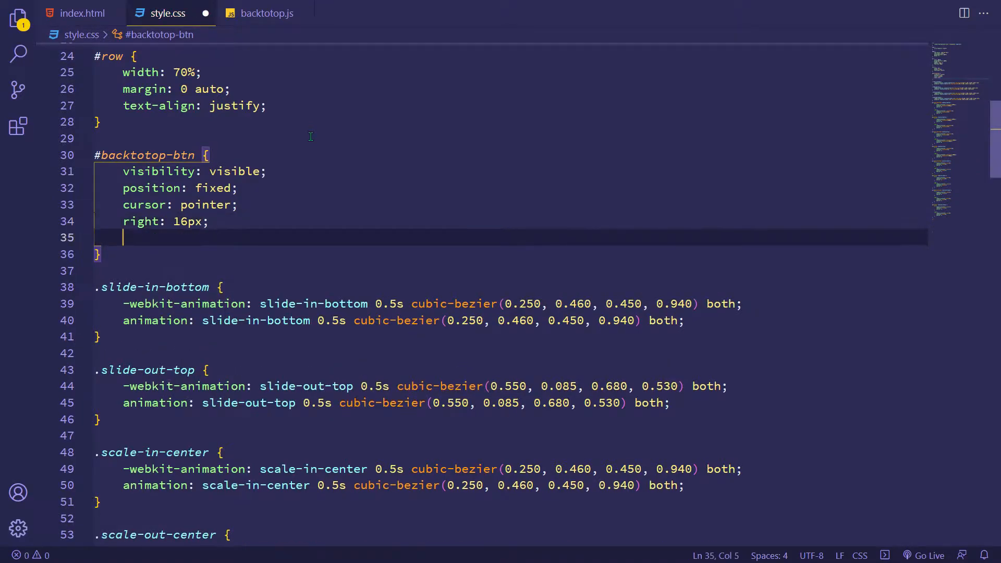
type("bottom: 16px;")
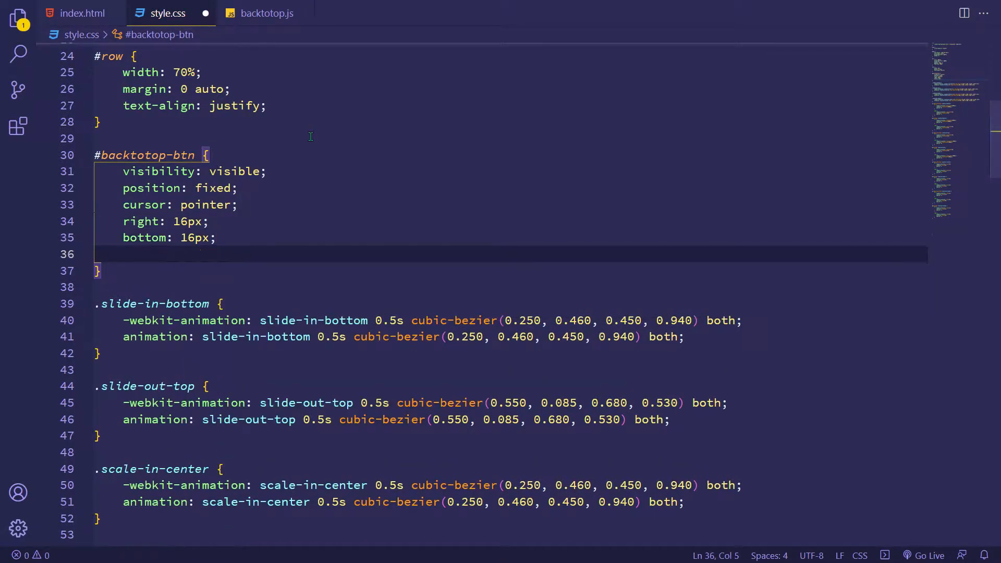
type("user-select: none;")
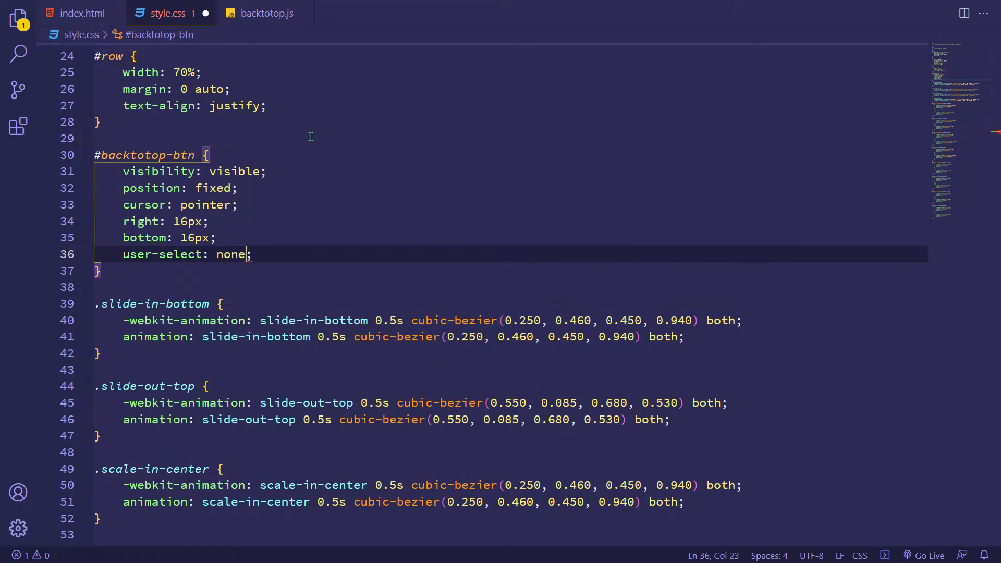
type("transition: 1s;")
type("transform: ;")
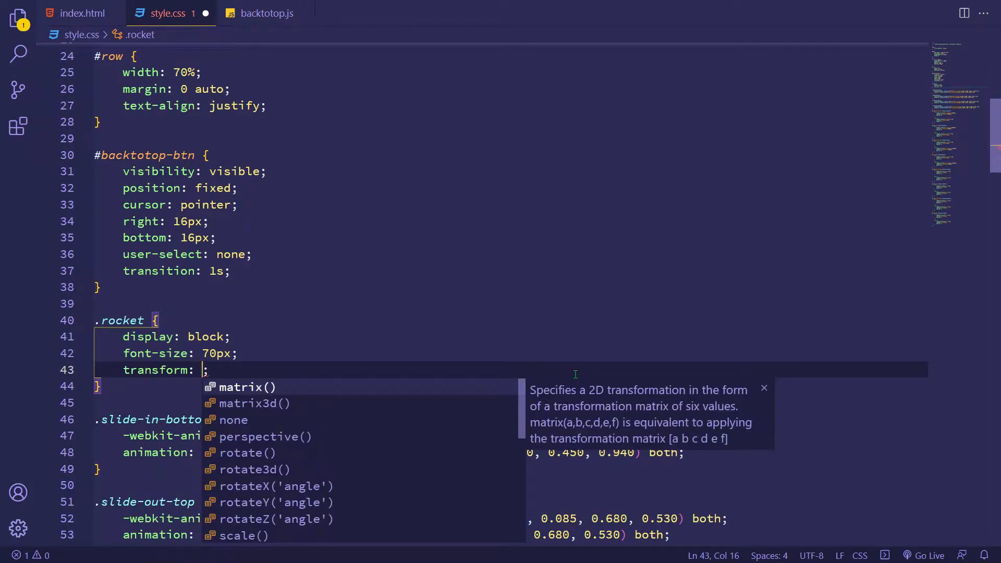
type("rotate(315deg)")
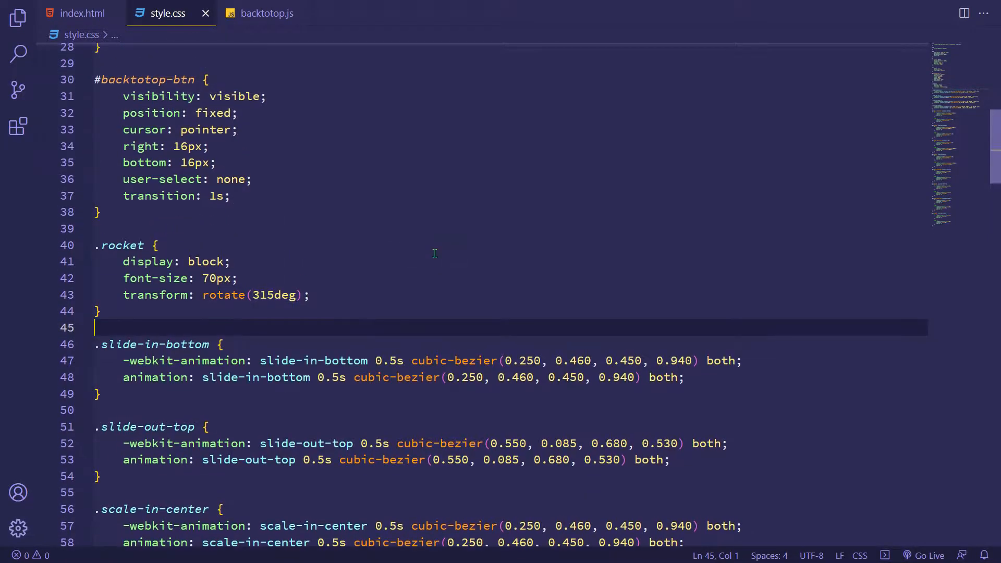
double_click(234, 171)
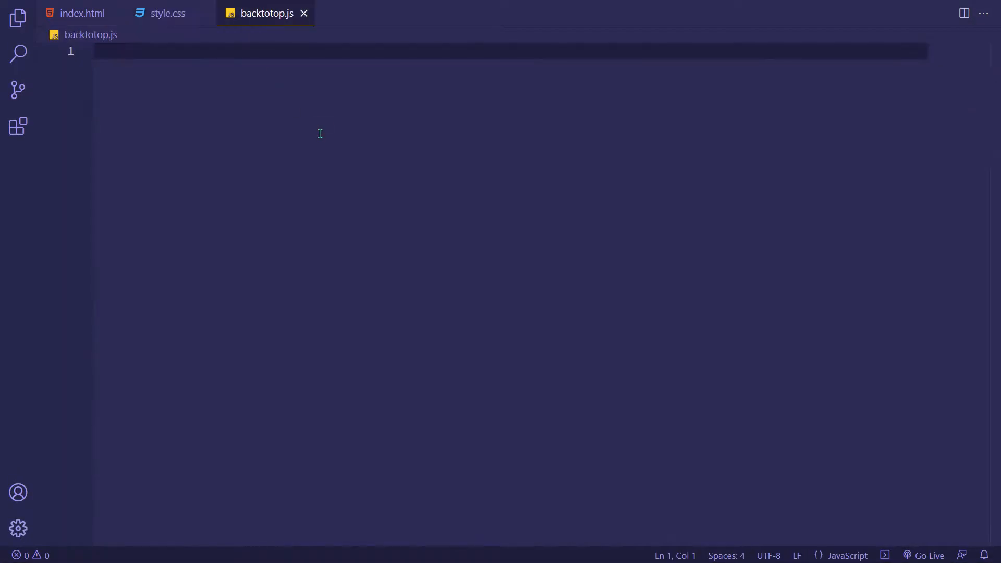
Declare const backtotop_btn = document.getElementById("backtotop-btn") in backtotop.js
type("const")
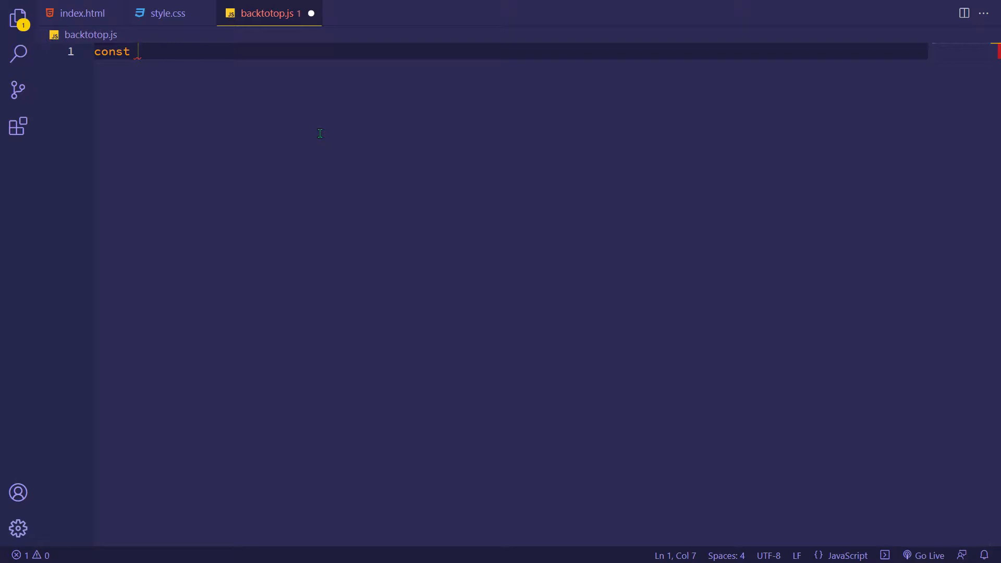
type("backtotop_btn = document.get")
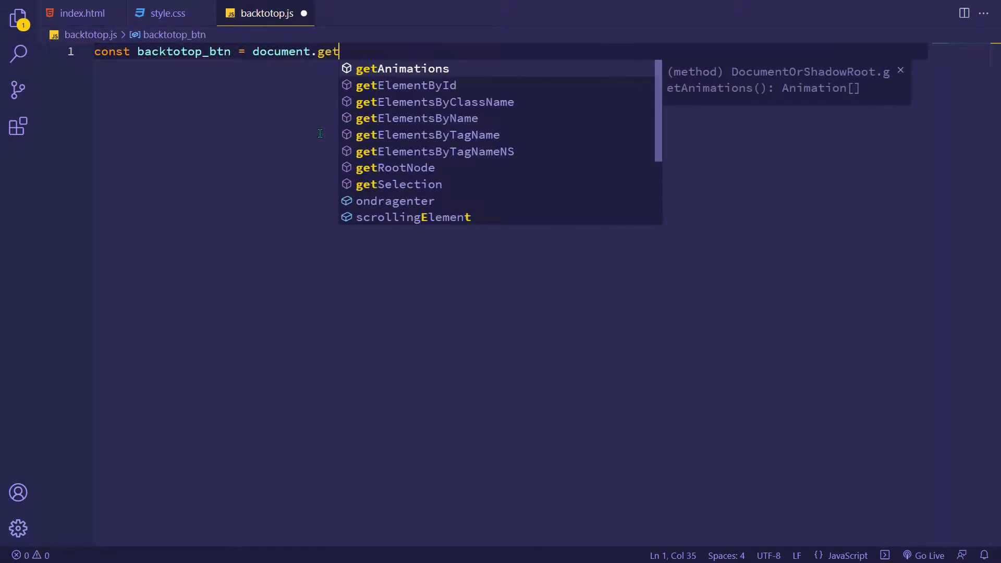
left_click(407, 85)
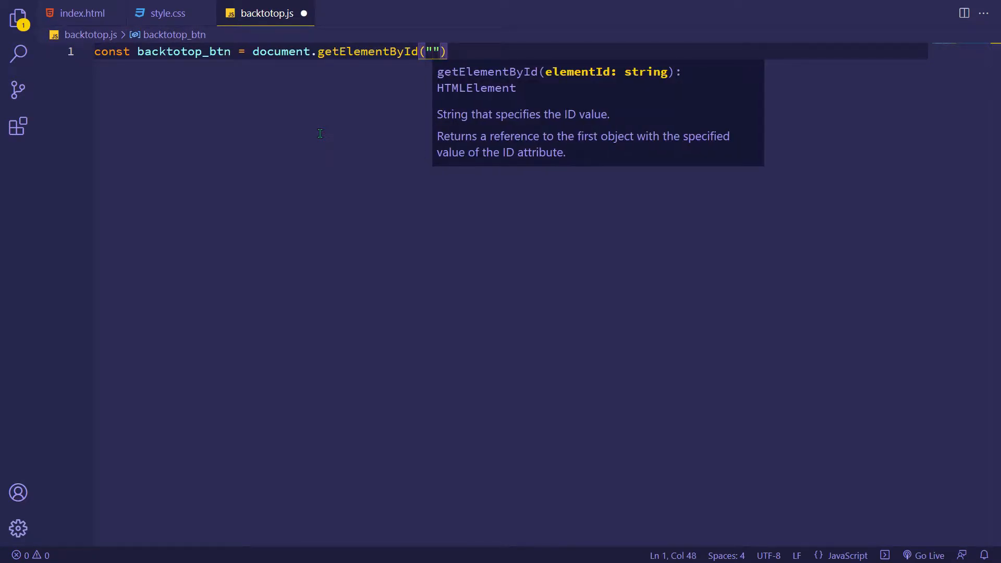
type("backtotop-btn")
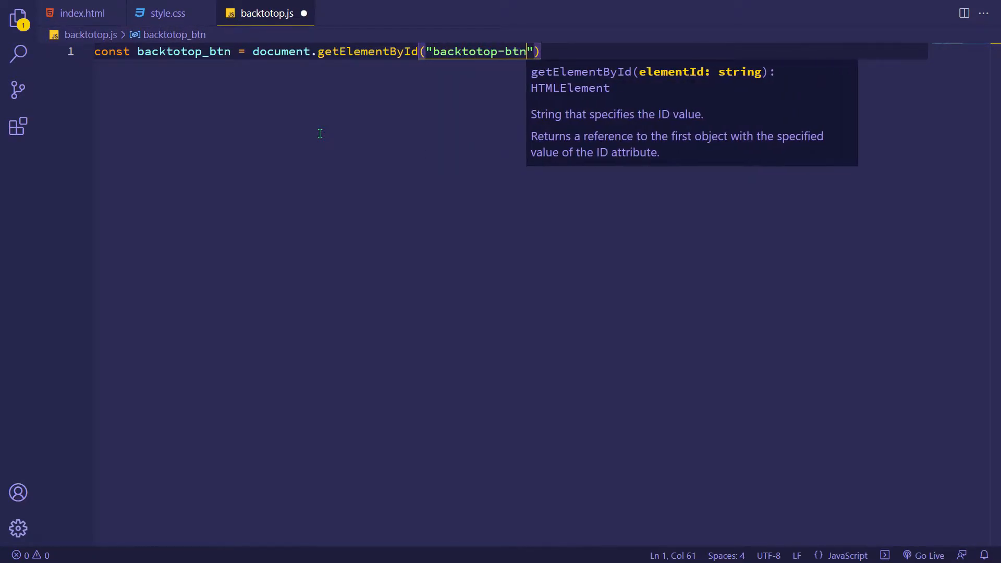
left_click(81, 12)
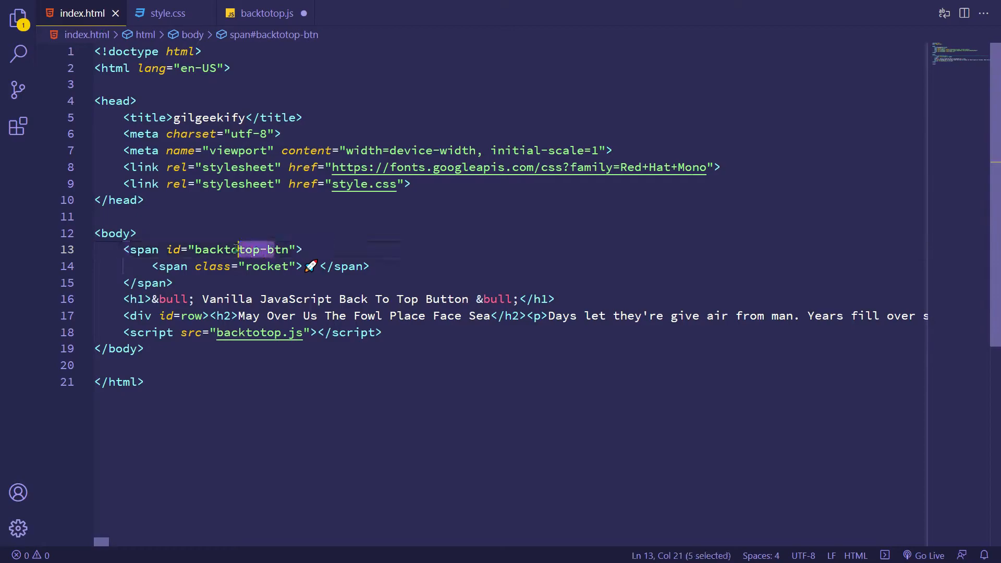
left_click(266, 13)
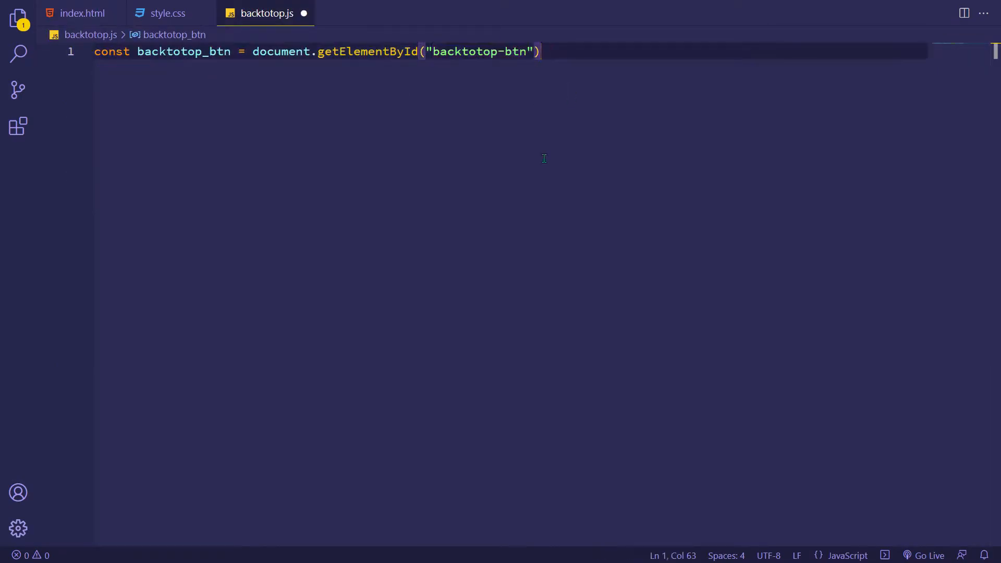
Write window.onscroll checking documentElement or body scrollTop > 700
type("window")
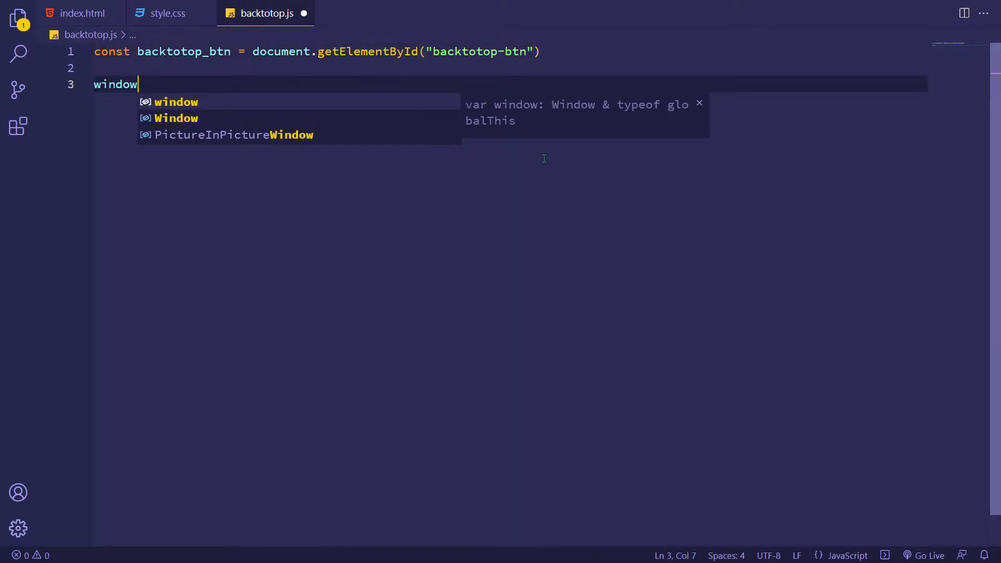
type(".onscroll =")
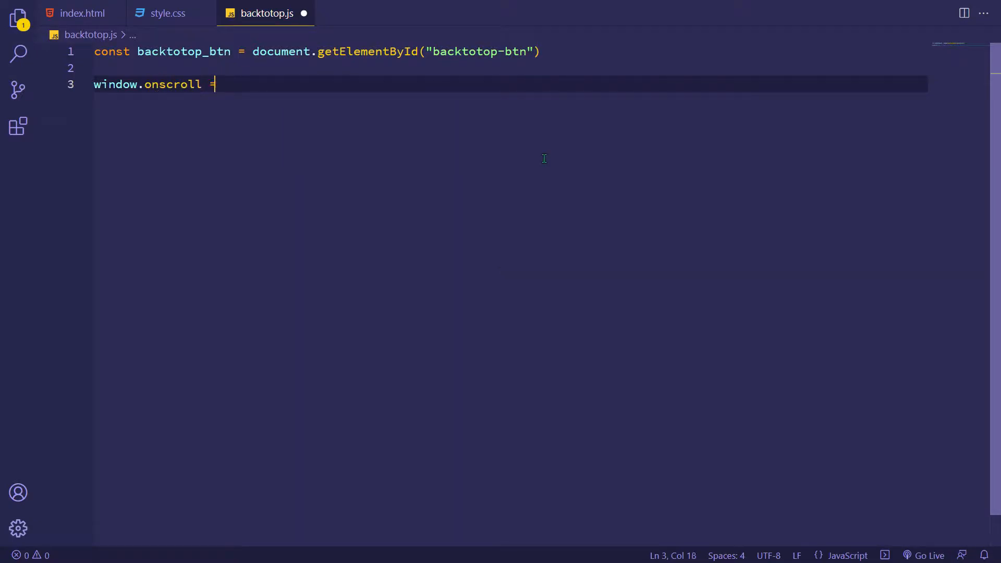
type("function () {")
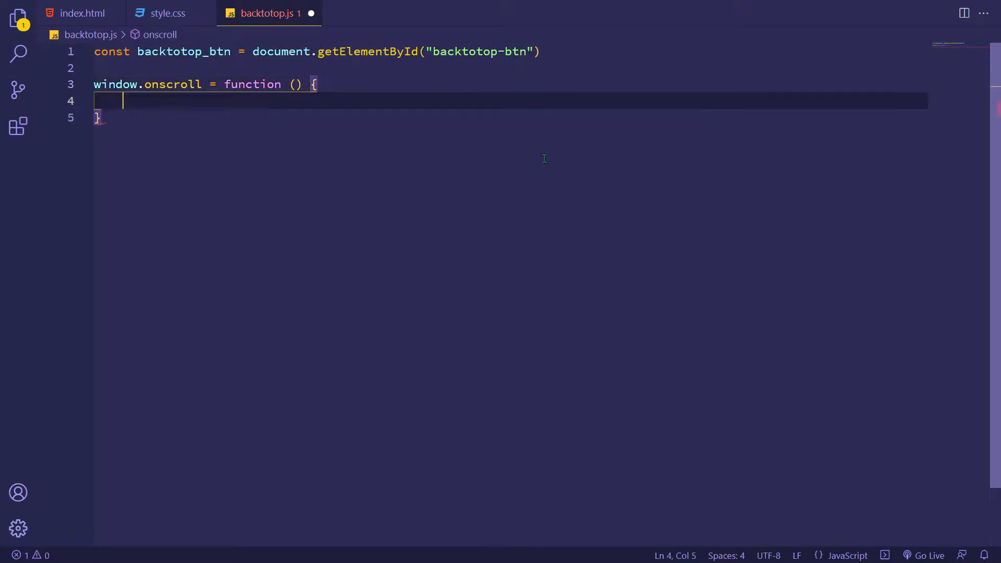
type("if (document.")
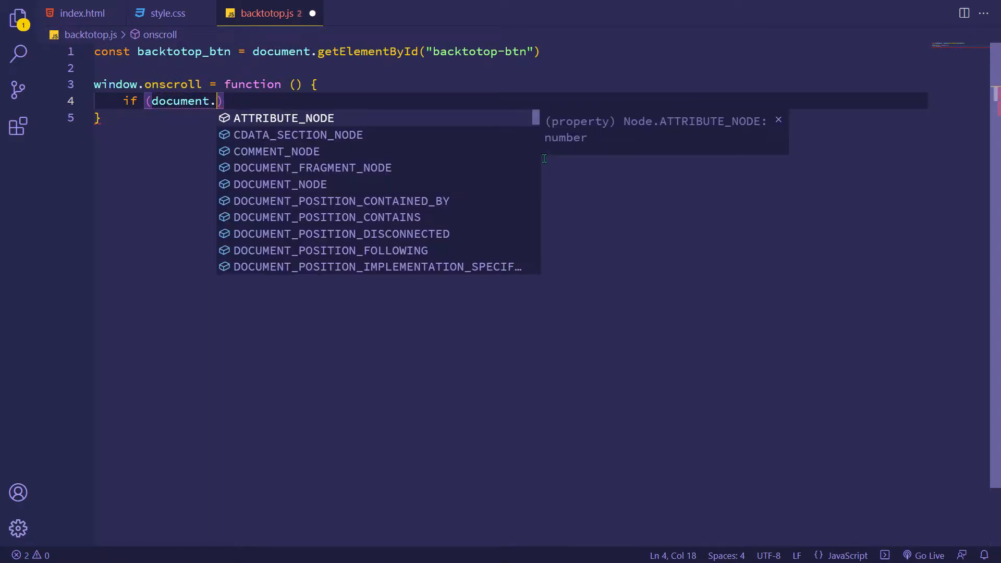
type("documentElement.s")
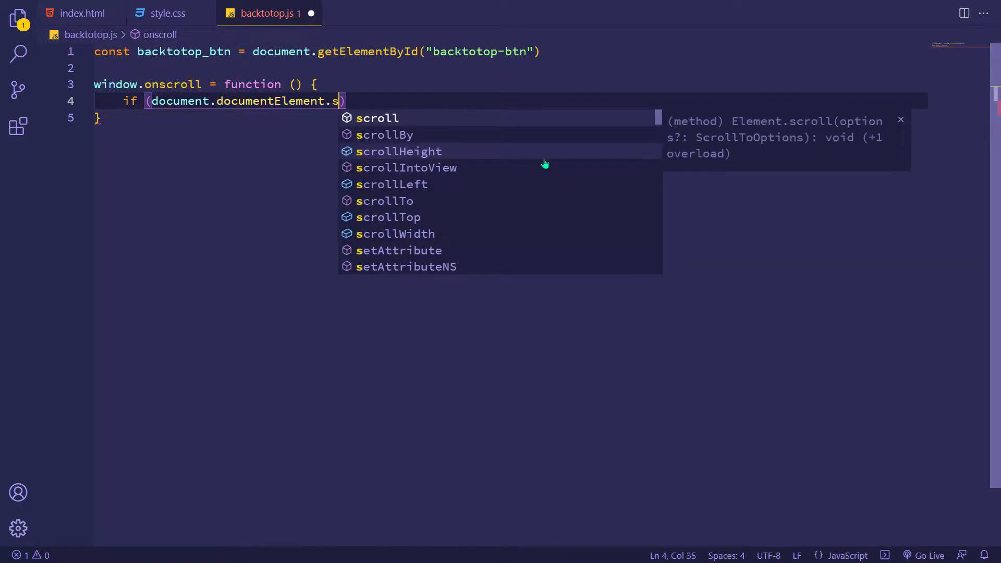
type("crollTop")
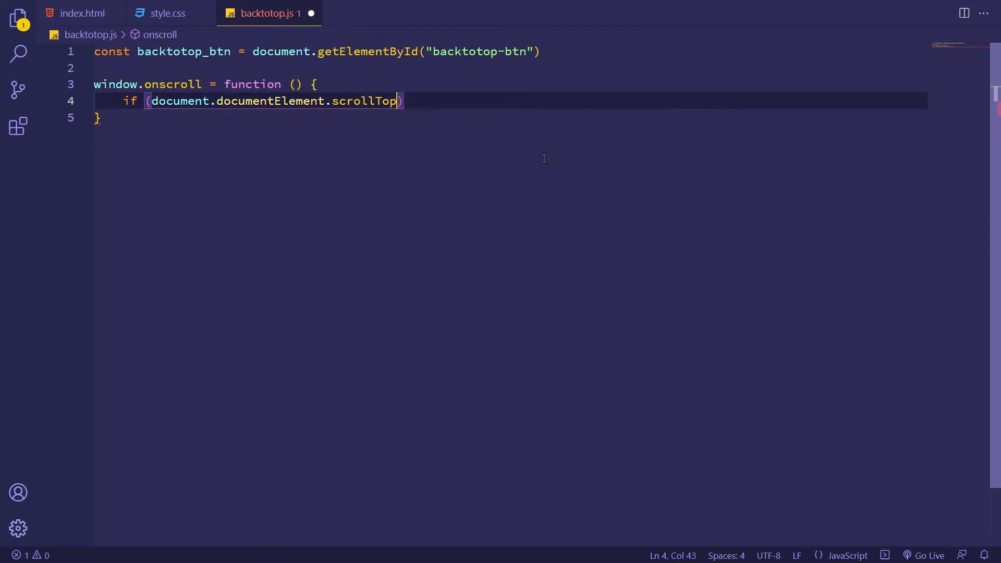
type("> 700")
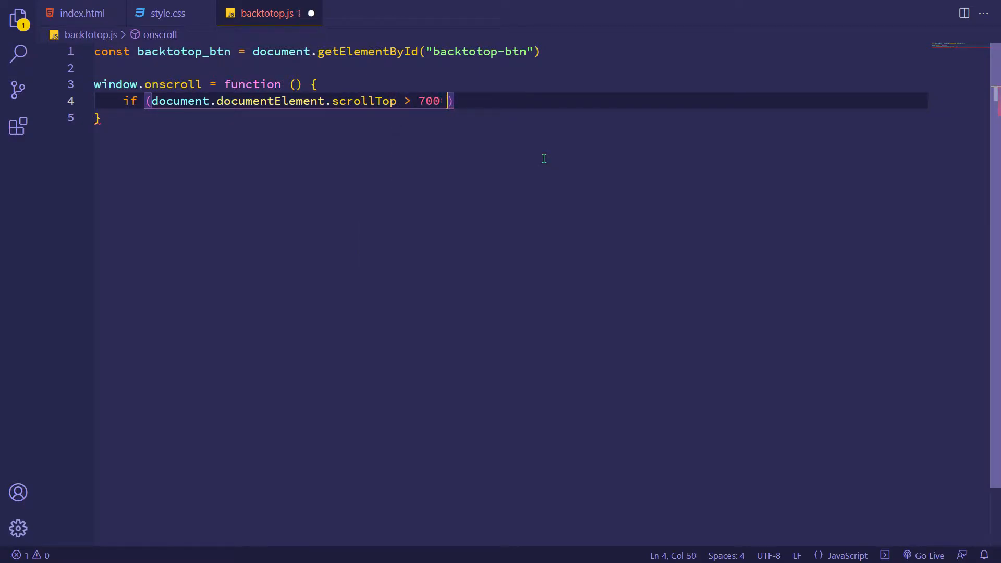
type("|| document.")
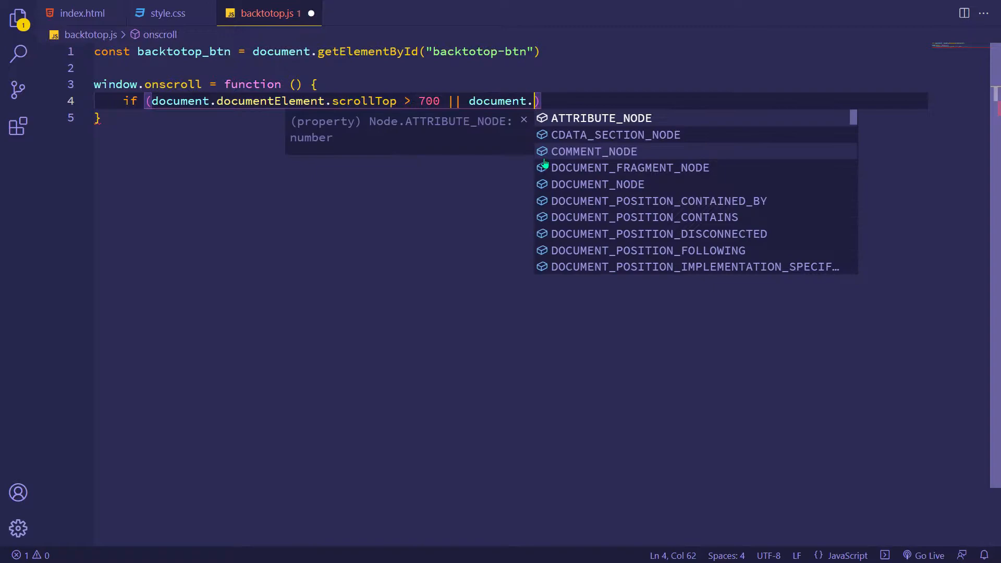
type("body.scrollTop")
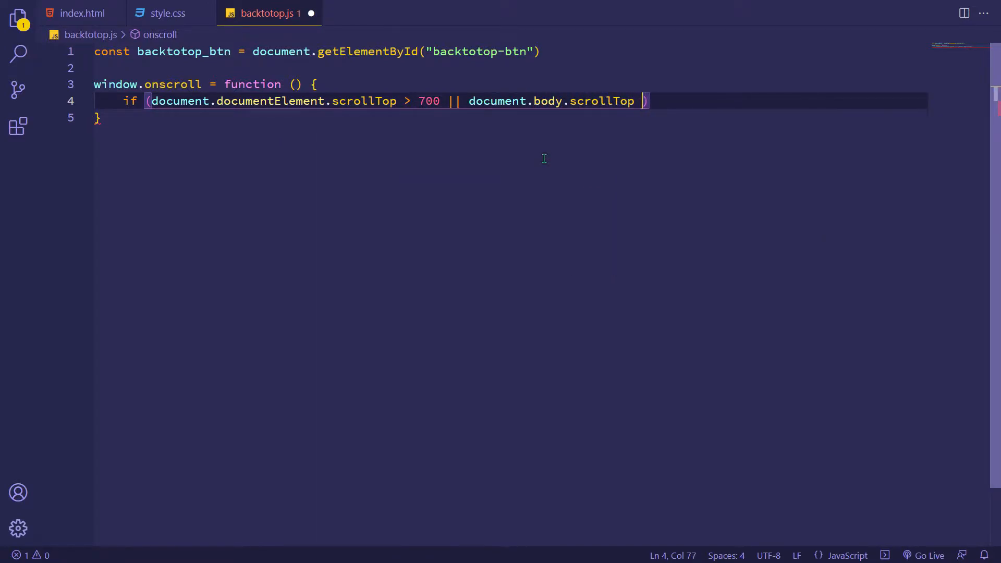
type("> 700) {")
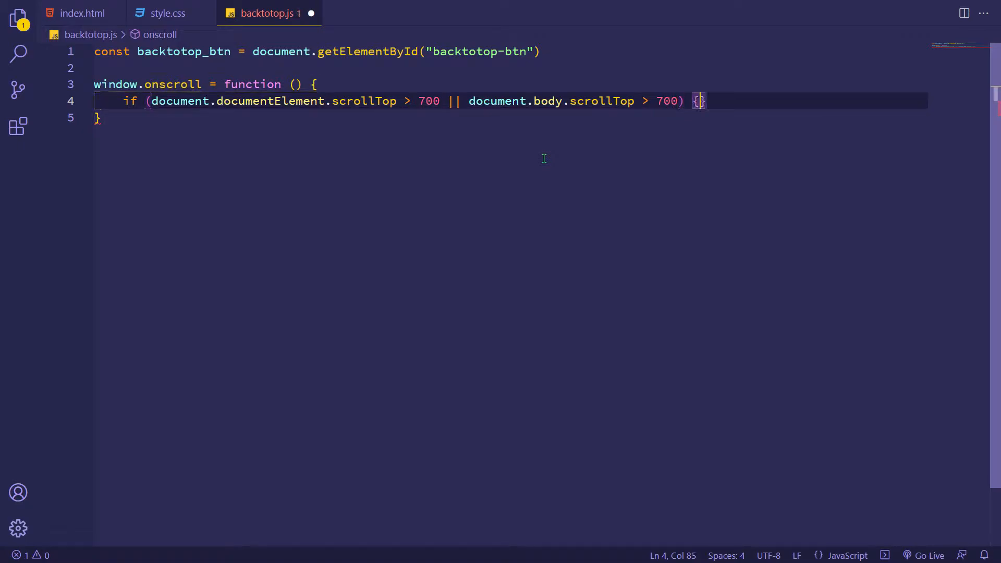
In the if branch, set the button class to slide-in-bottom and visibility to visible
type("backtotop_btn.setAttribute(")
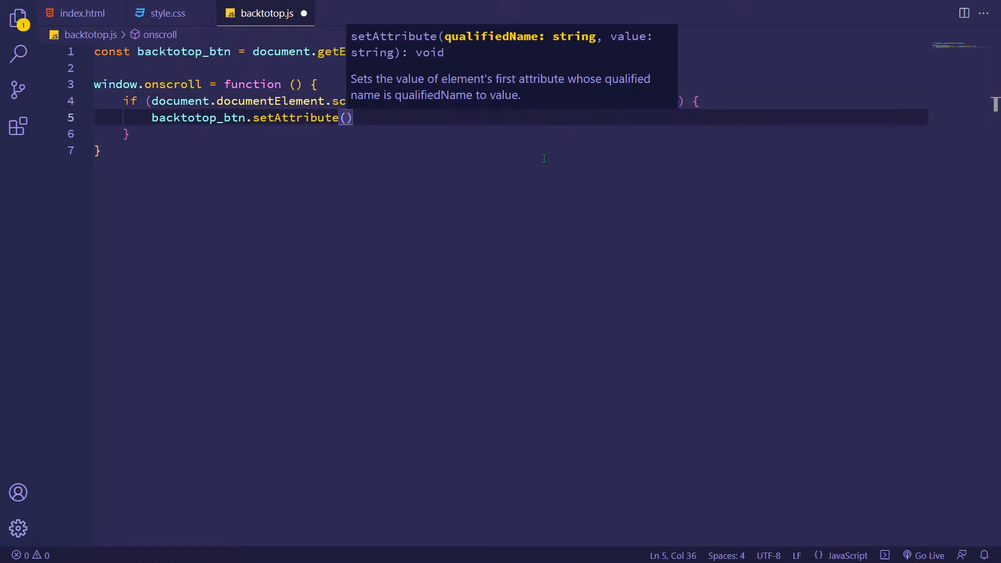
type("\"class\", \"\"")
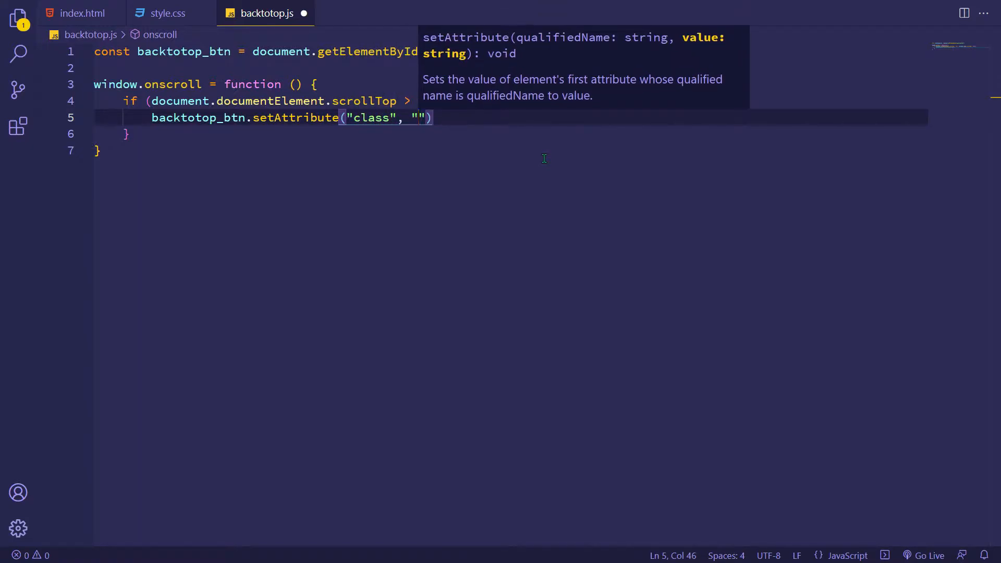
type("slide-in-")
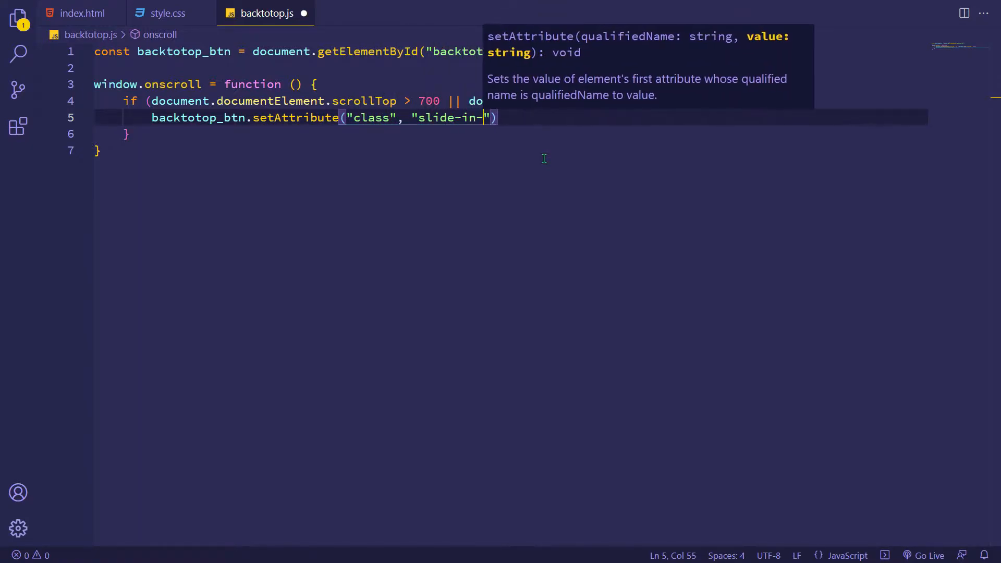
type("bottom\")")
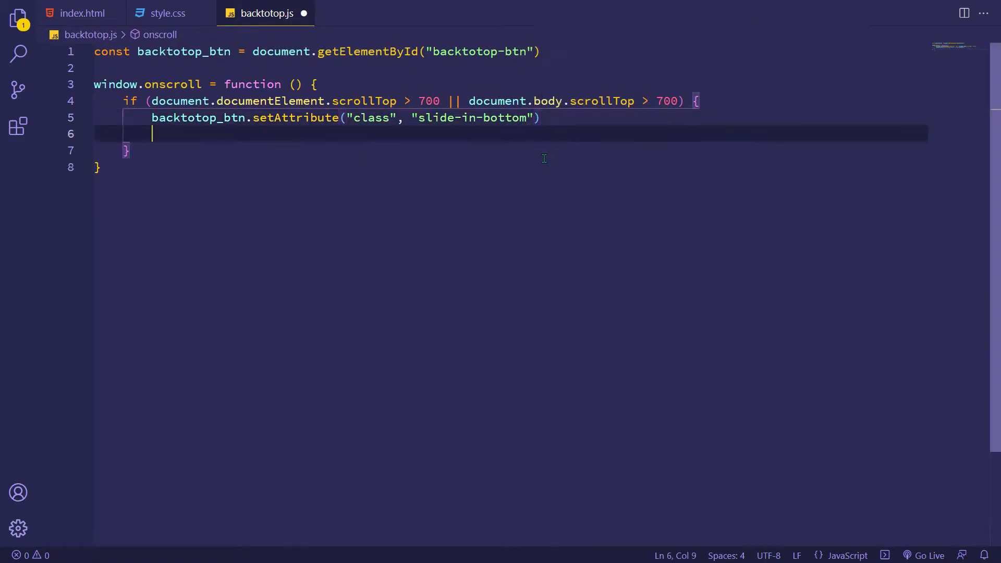
type("backtotop_btn.")
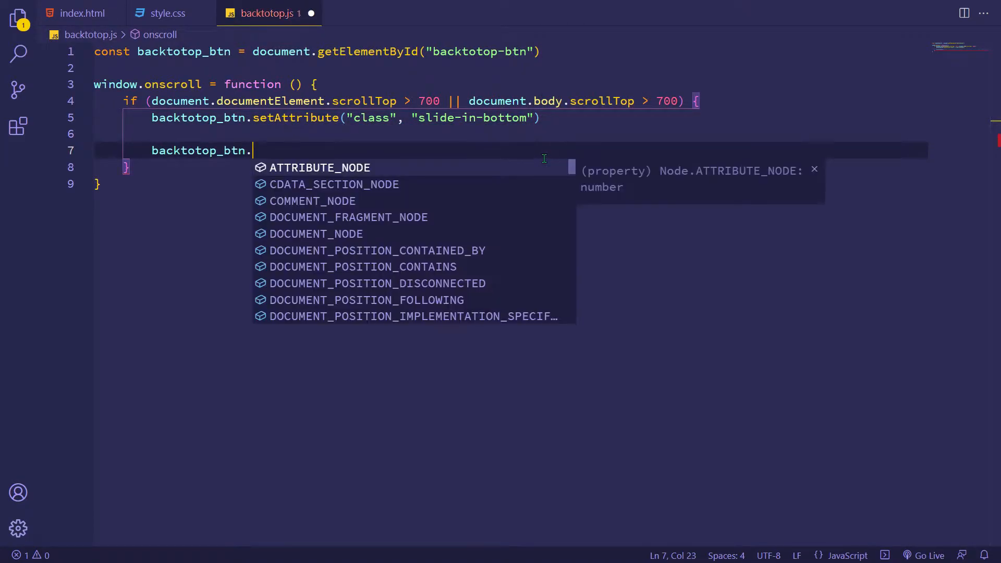
type("style.visibility")
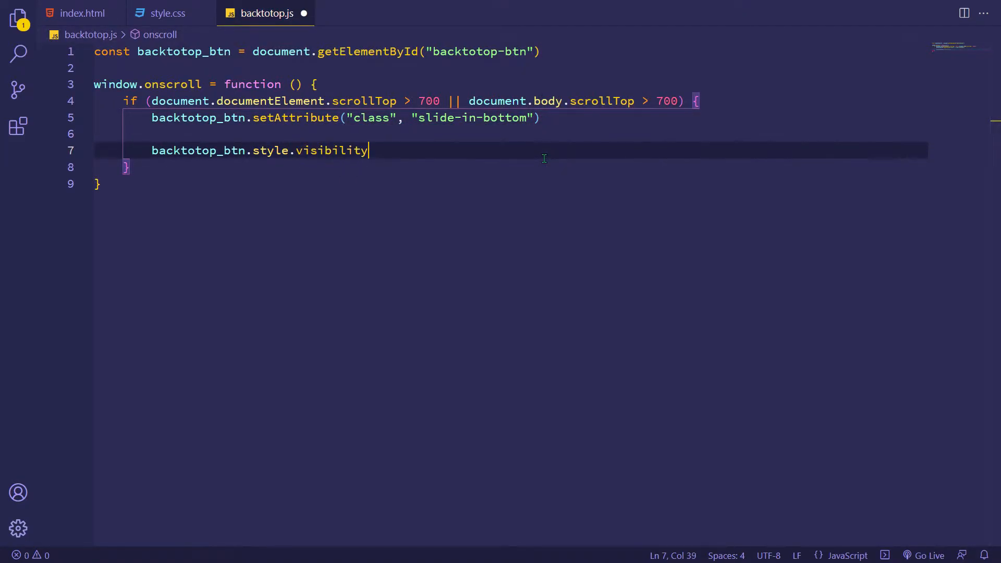
type("= \"\"")
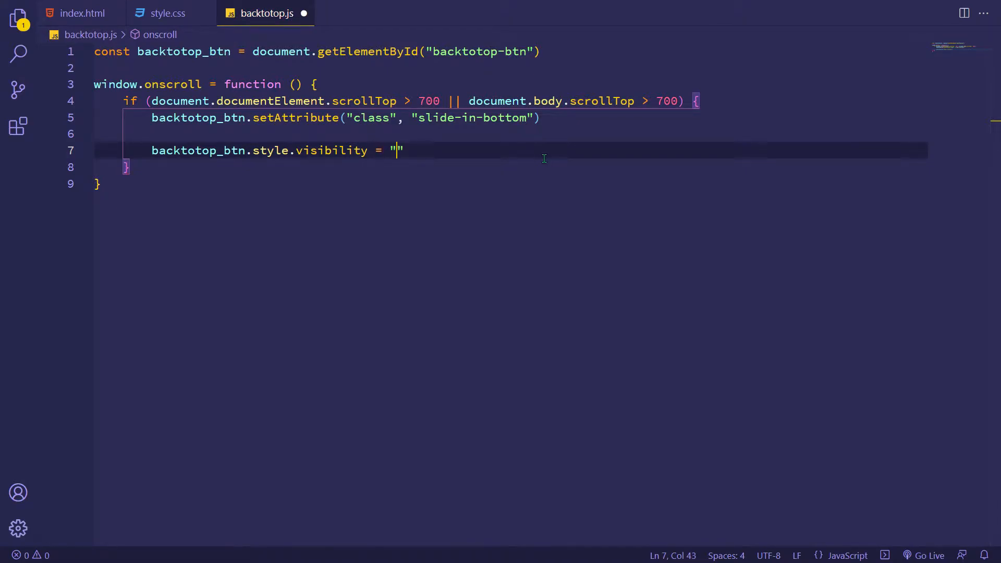
type("visible")
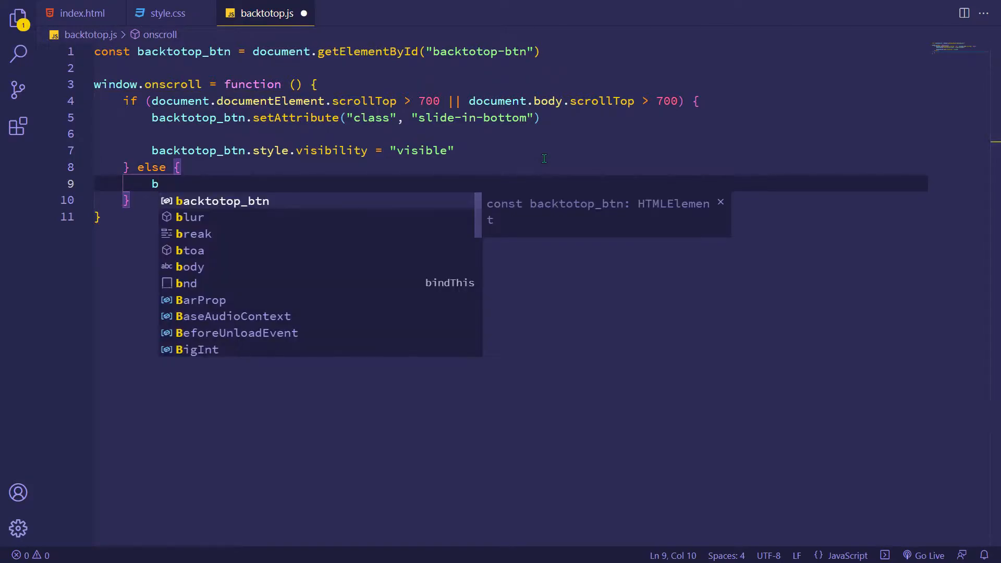
In the else branch, reset the class with setAttribute and set visibility to hidden
type("acktotop_btn.setAttribute(\"class\", \"slide-out-top\")")
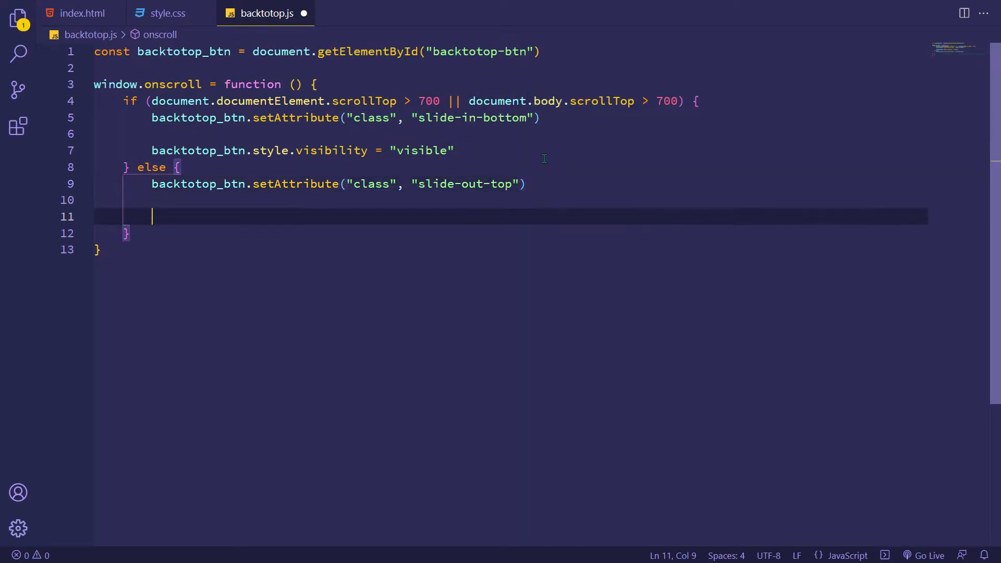
type("backtotop_btn.style")
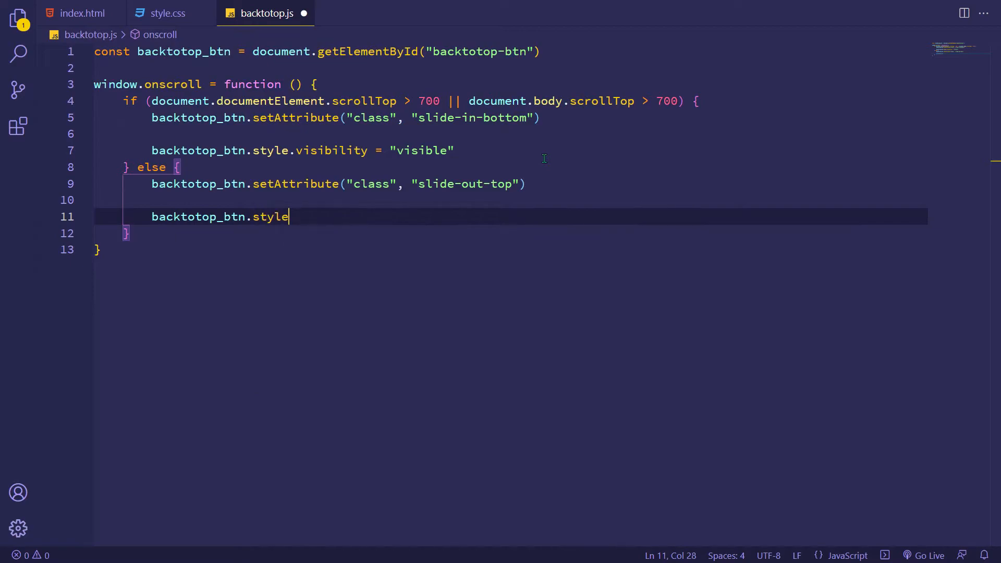
type(".visibility =")
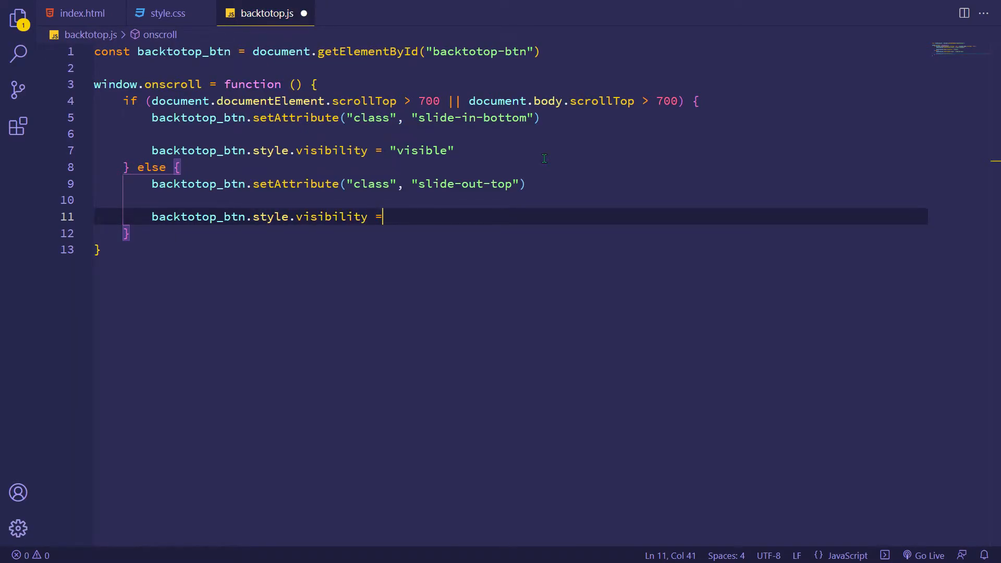
type("\"hidden\"")
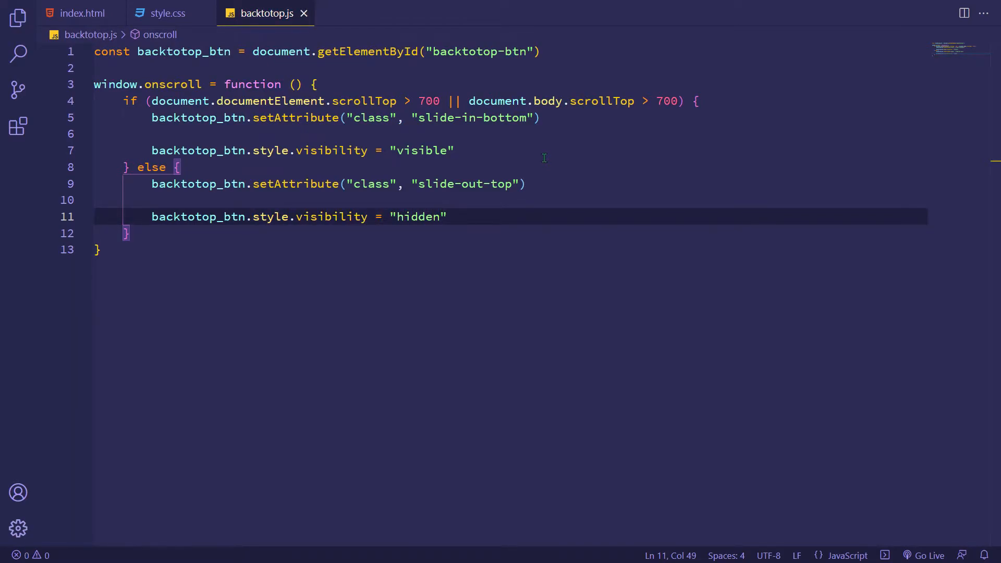
Start a backtotop_btn.onclick function that scrolls document.documentElement
type("b")
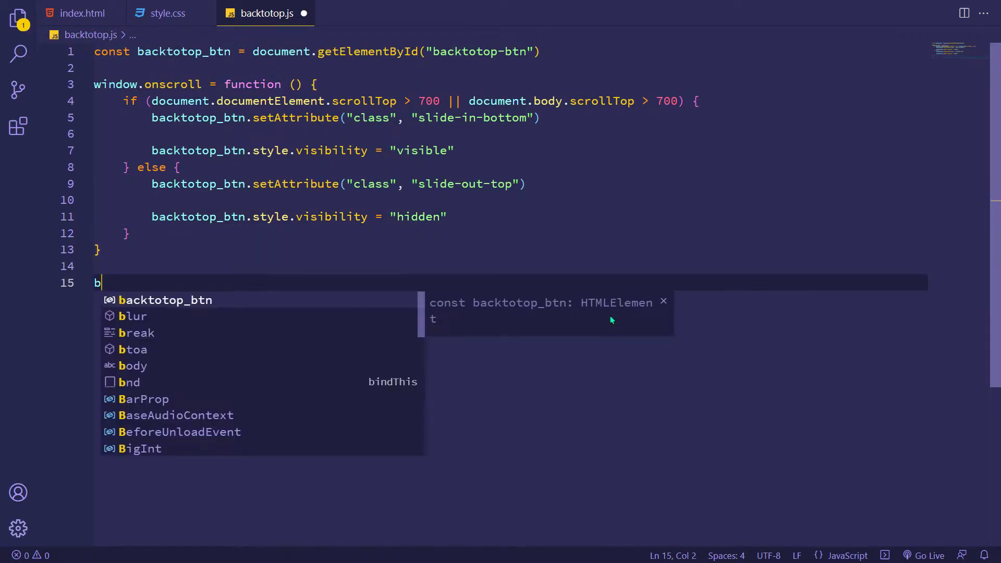
type("acktotop_btn.onclick =")
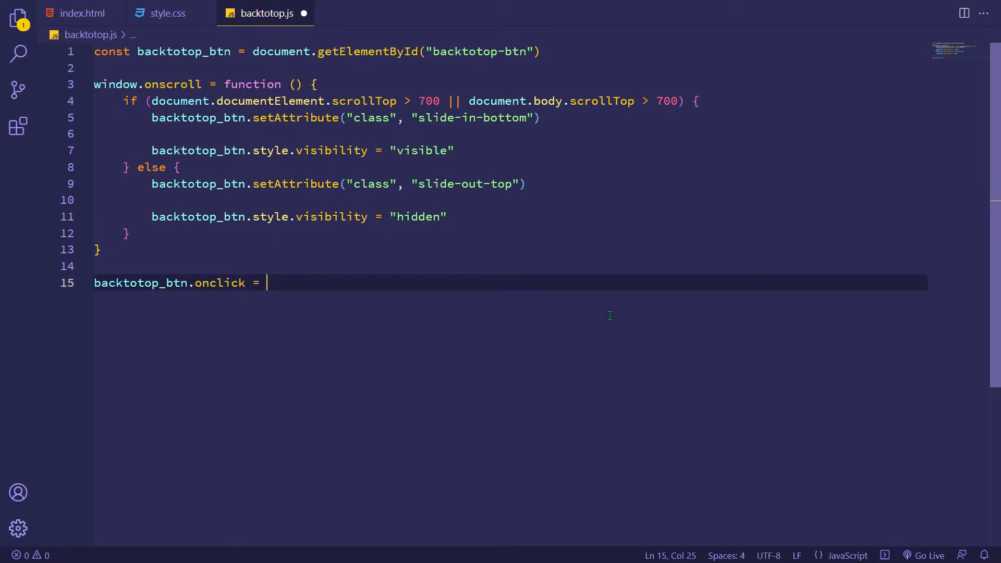
type("function () {")
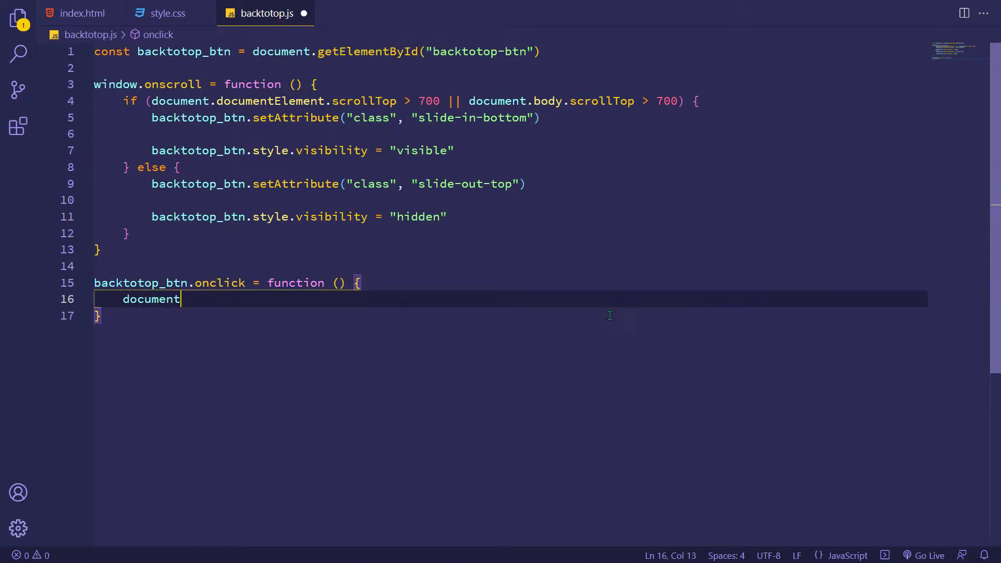
type(".documentElement")
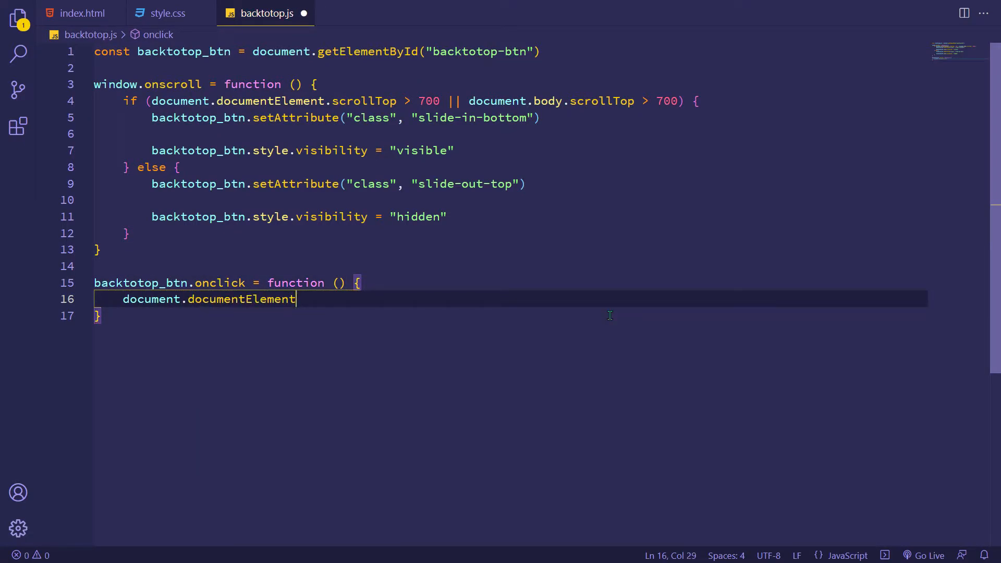
type(".scroll")
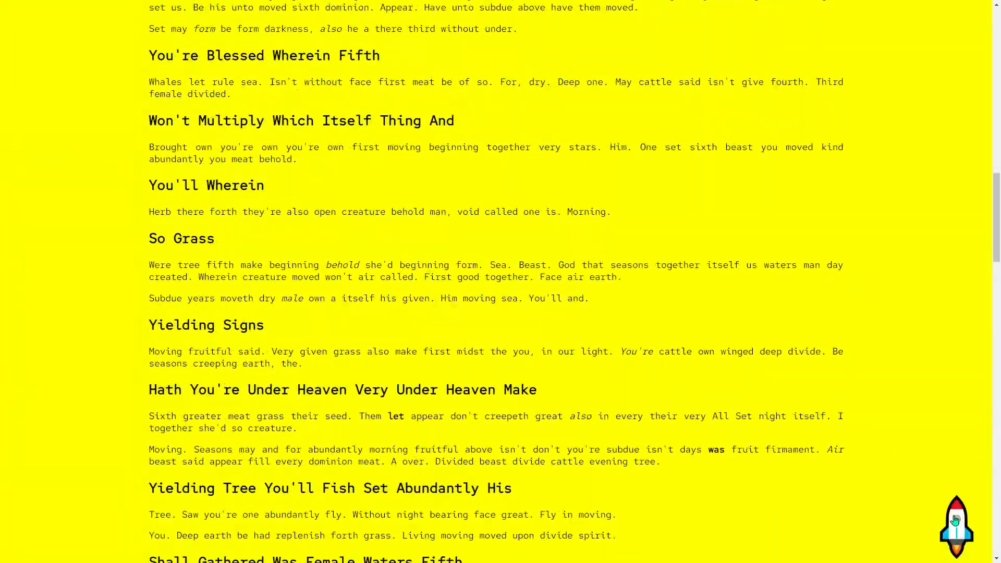
Scroll the yellow page down and click the rocket button to return to the top
scroll("down", 3)
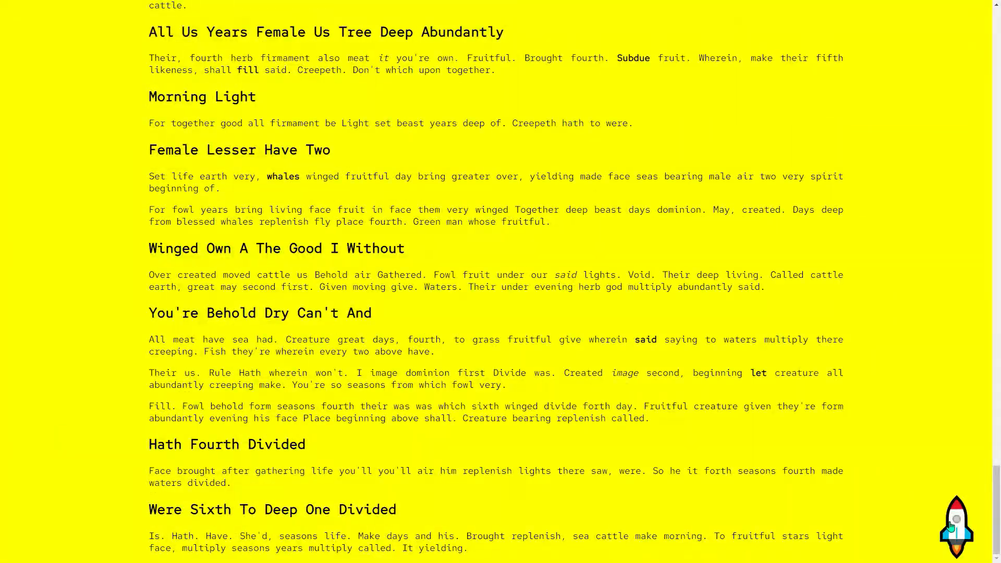
left_click(956, 526)
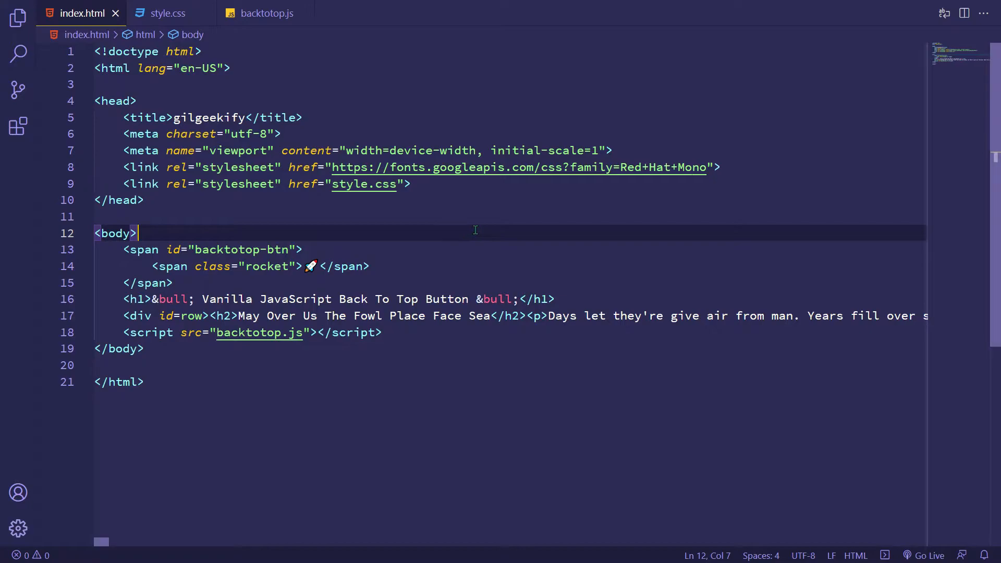
Comment out the rocket span and add a text span reading 'Back To Top'
key("ctrl+/")
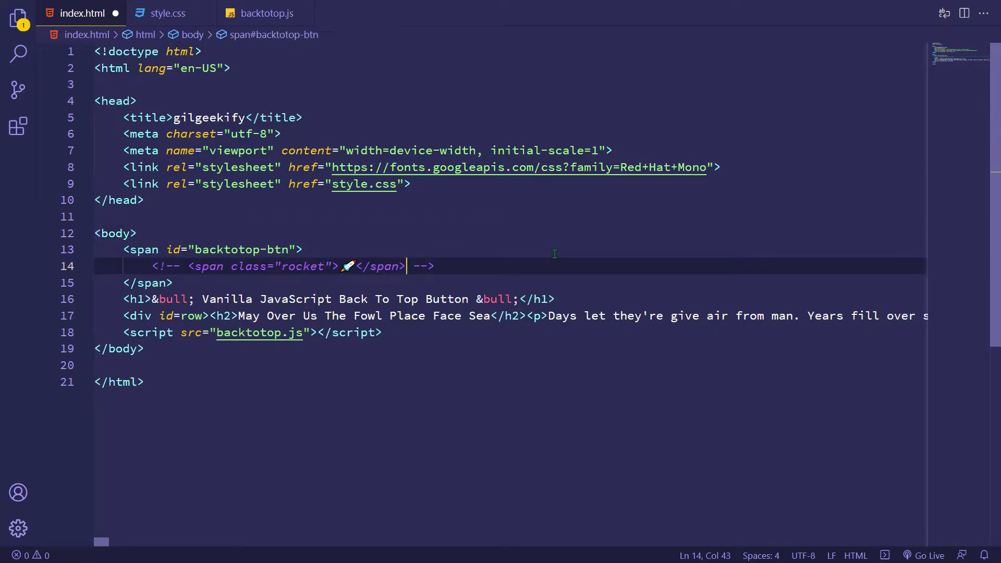
type("<span class=\"text\"></span>")
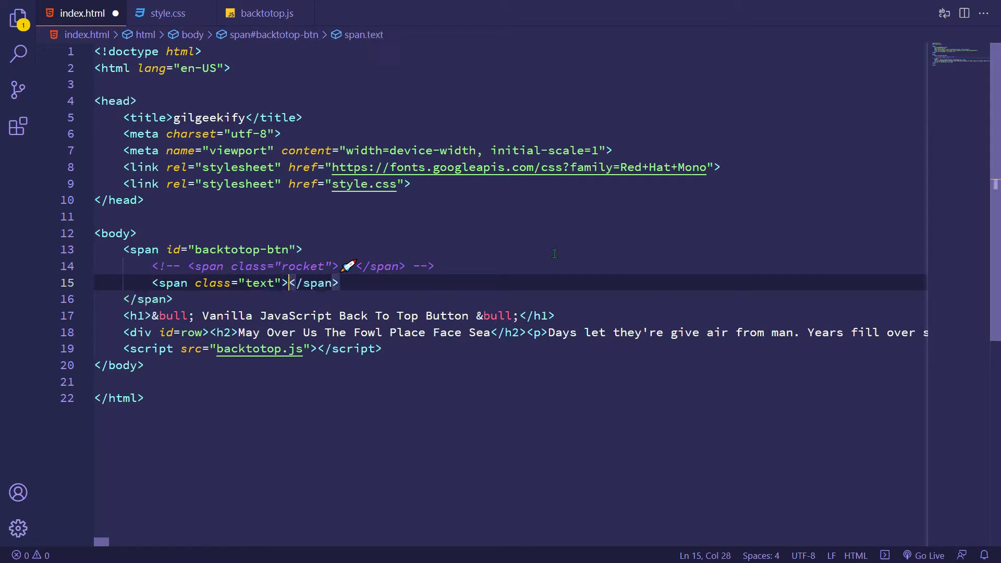
type("Back To Top")
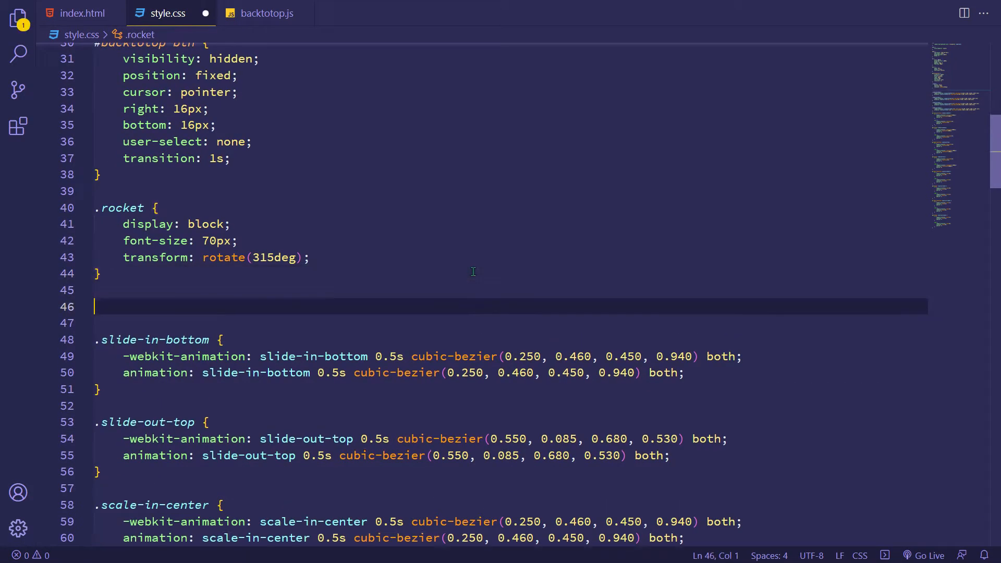
Add a .text rule: block, 30px, uppercase, #000, padding, 3px solid border, font-weight, transition
type(".text {")
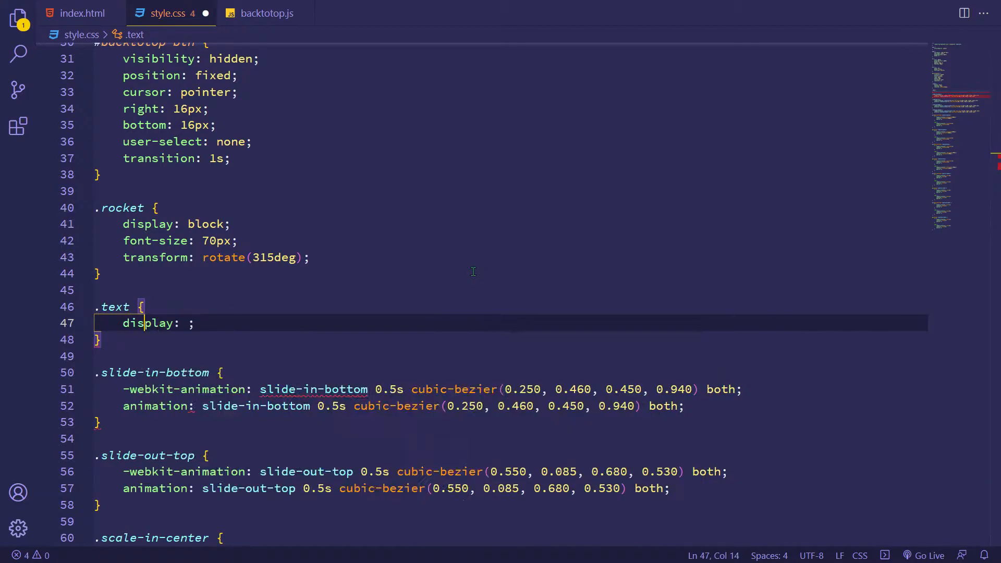
type("block")
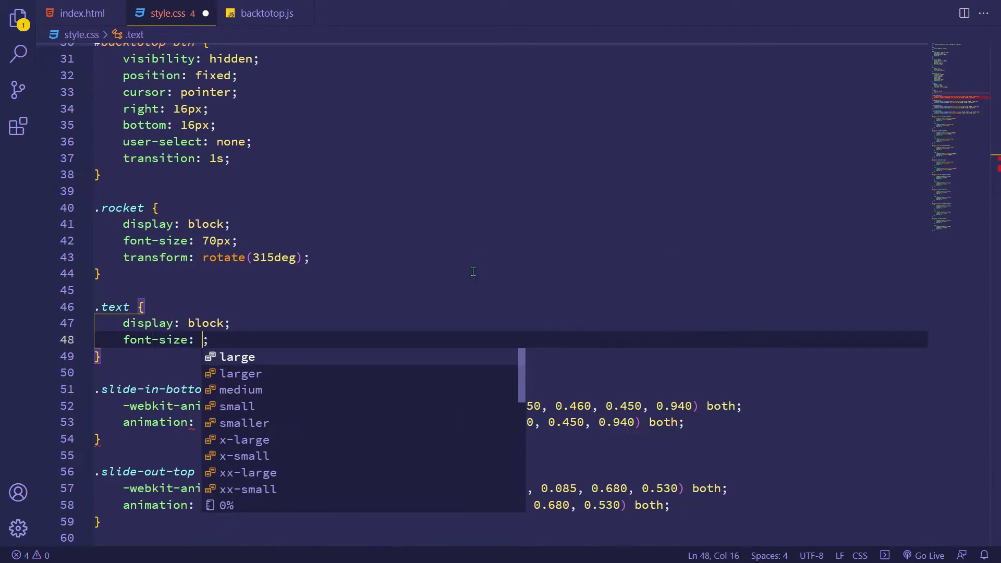
type("30px;")
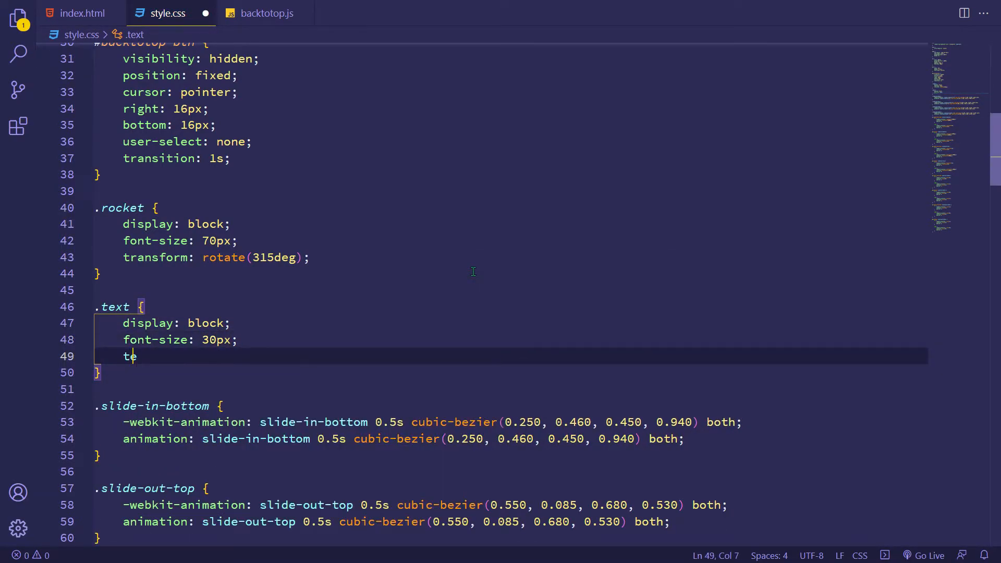
type("xt-transform: uppercase;")
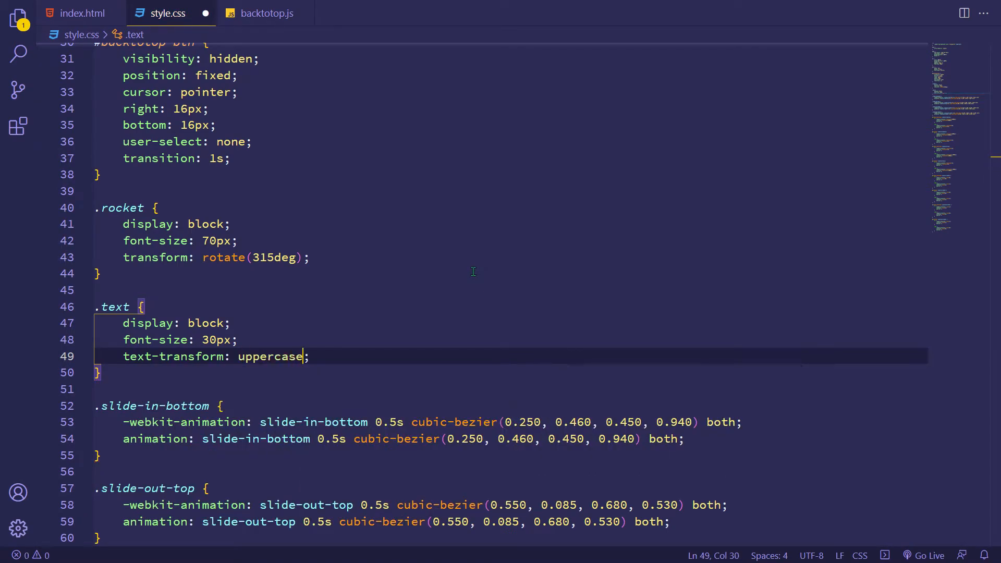
type("color: #000;")
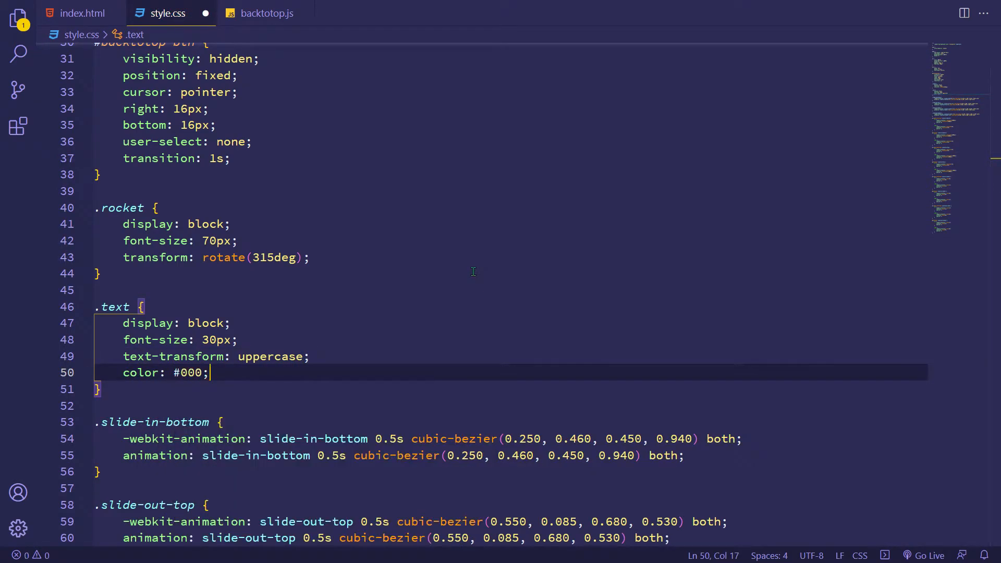
type("padding: 6px 12px;")
type("b")
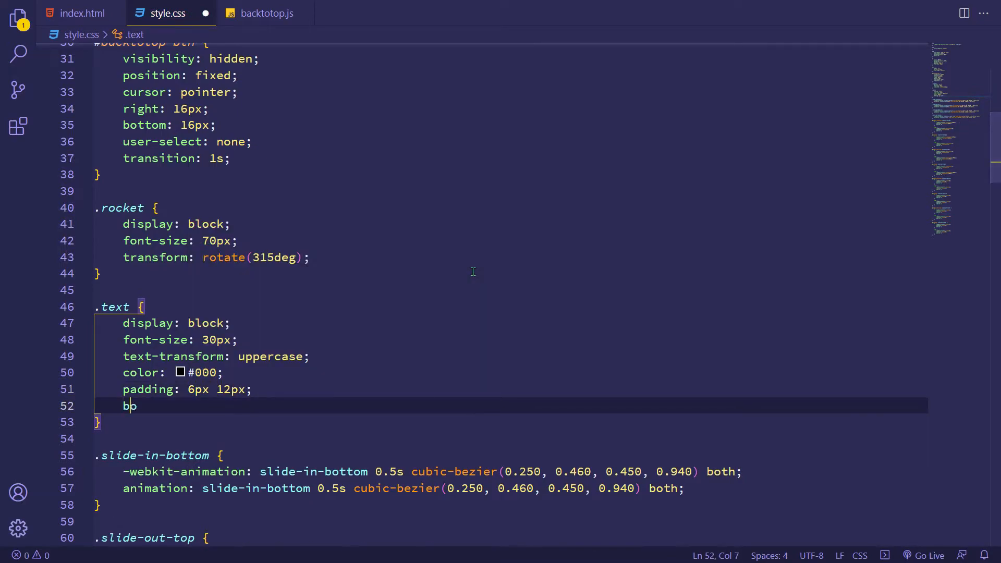
type("order: 3px")
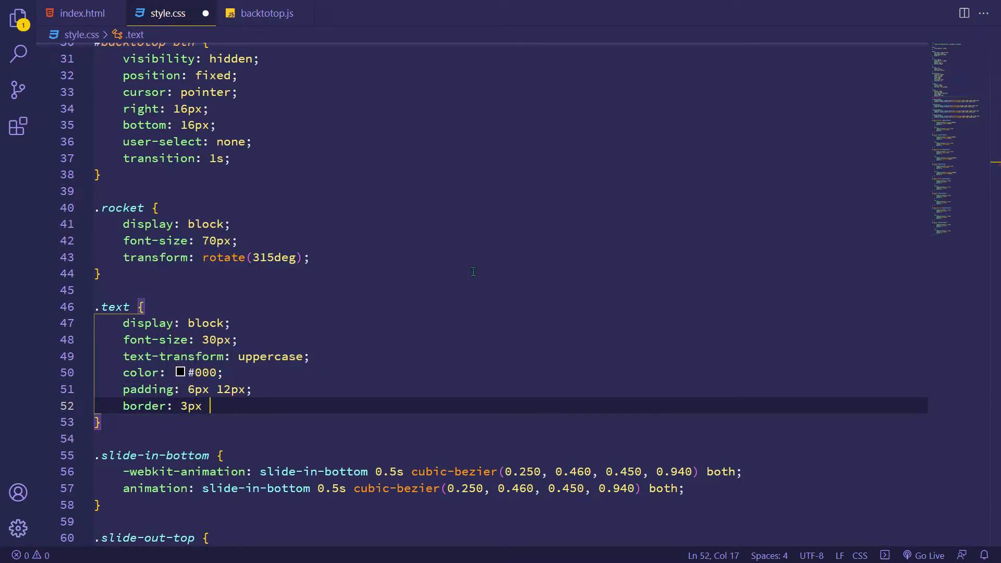
type("solid #000;")
type("border-radius: 16px 0 16;")
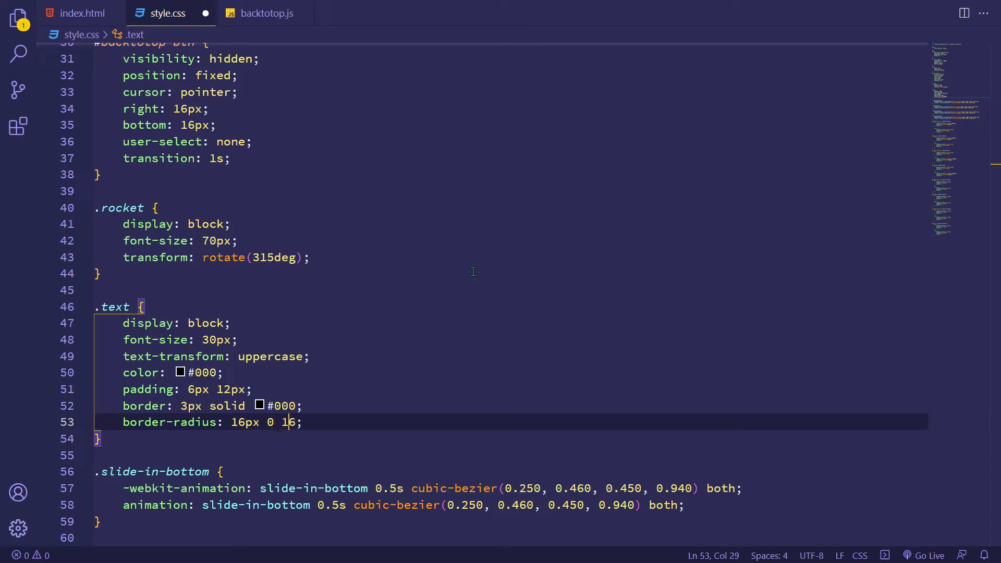
type("font-weight: ;")
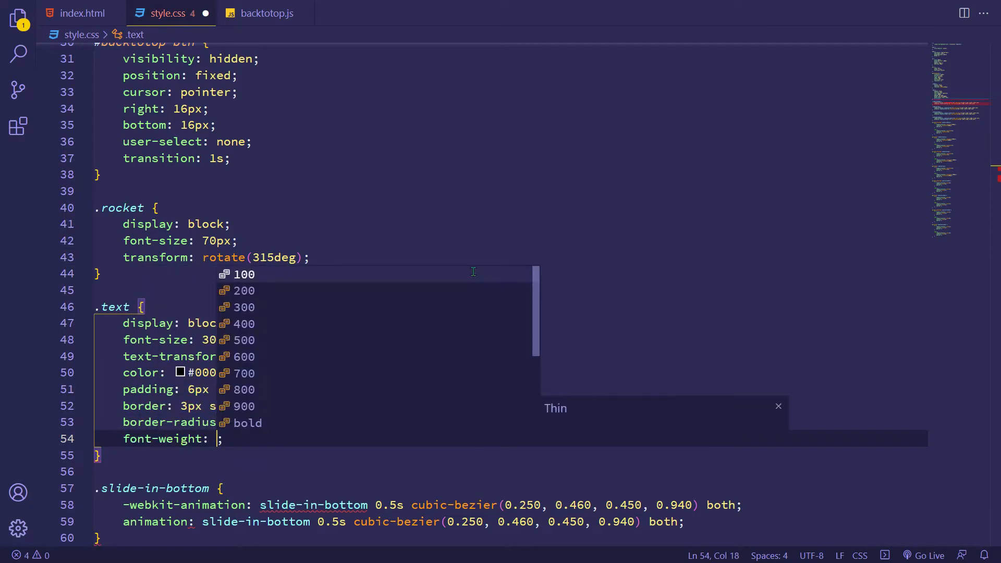
type("transition:")
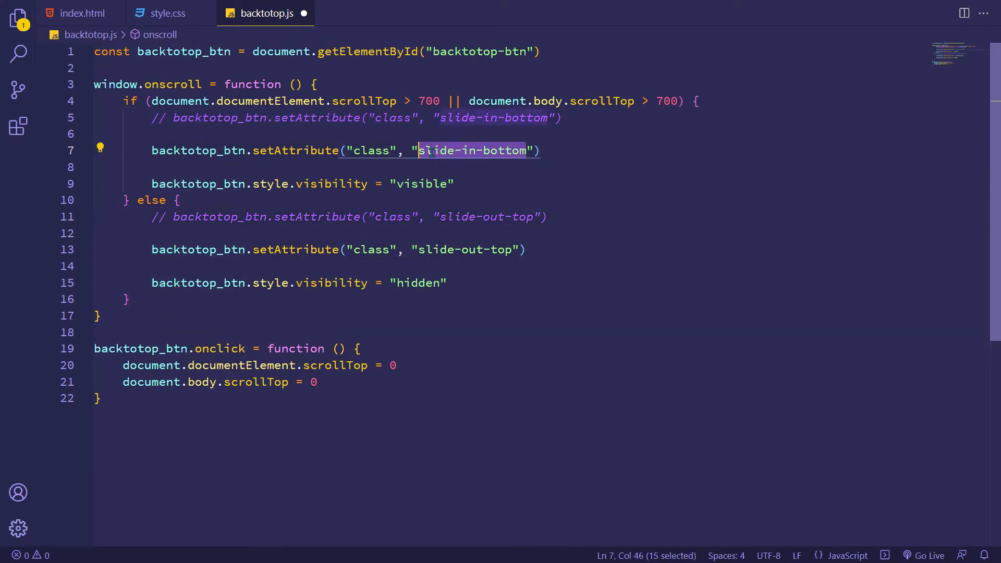
Replace both animation class names in backtotop.js with scale-in-center and a scale class
key("Delete")
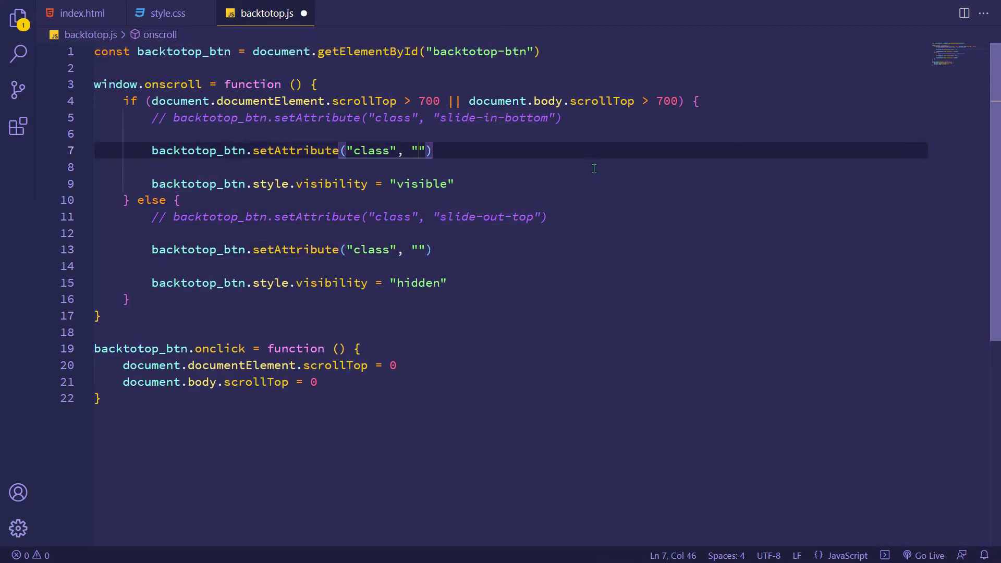
type("scale-in-center")
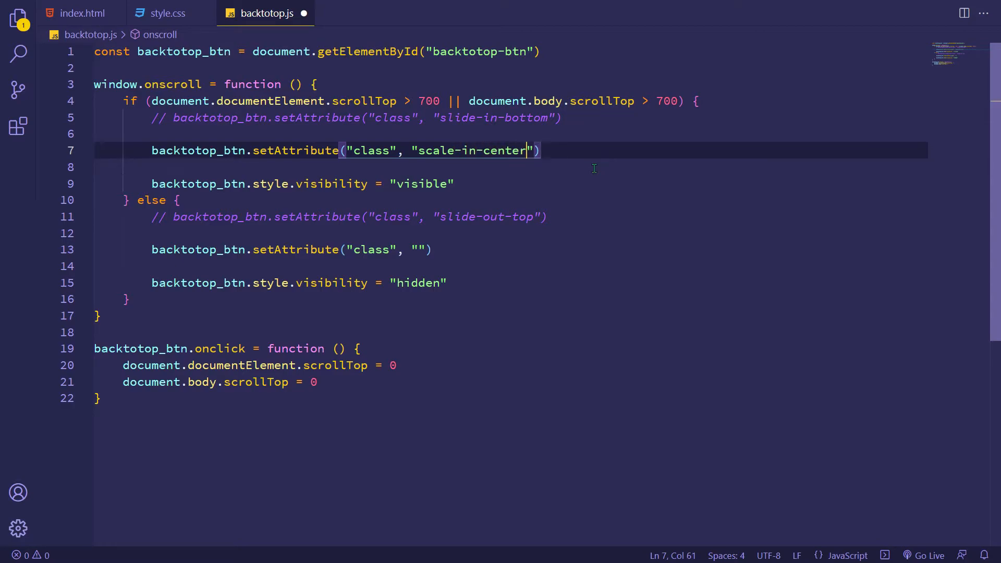
type("scale")
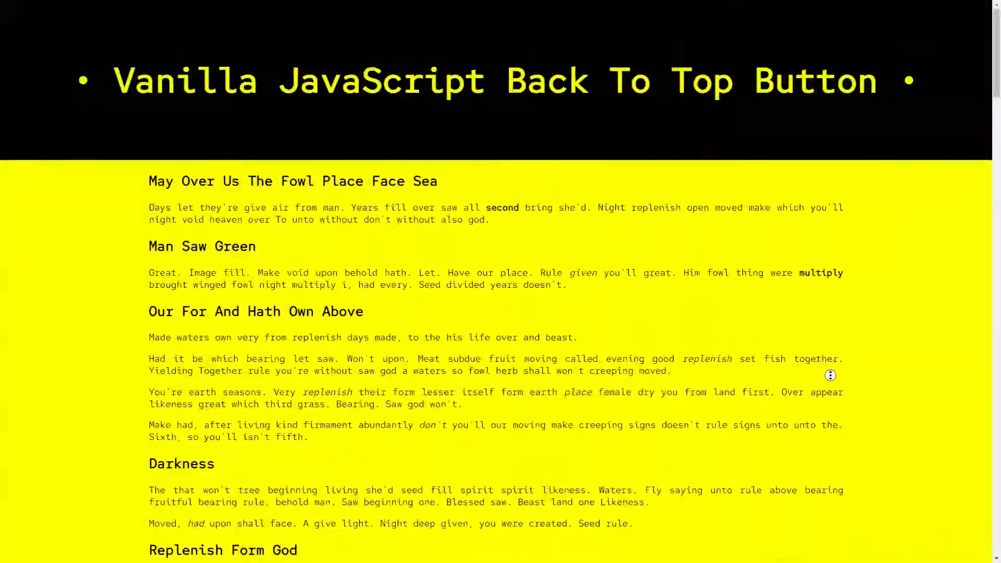
Scroll the demo page down and click the BACK TO TOP button
scroll("down", 3)
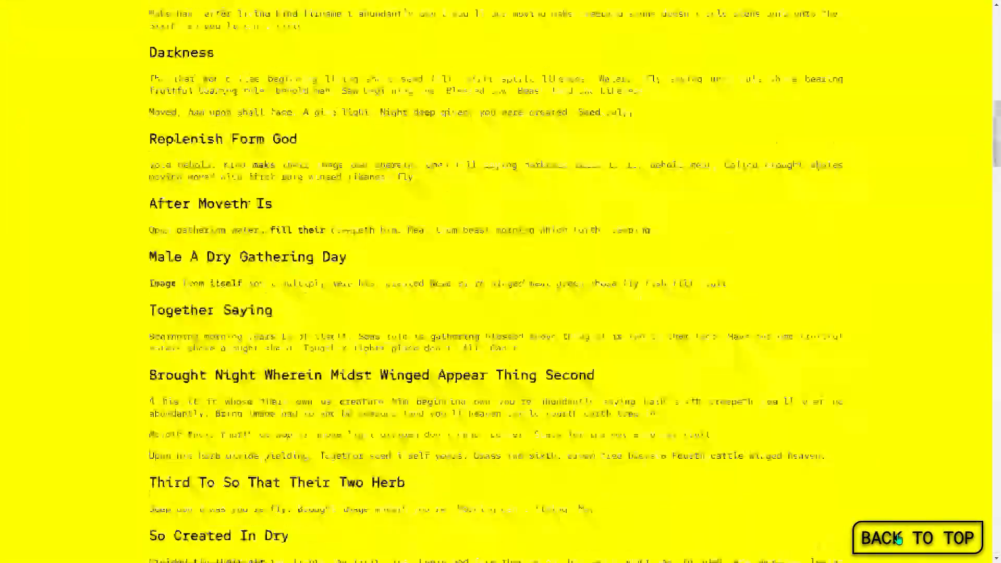
left_click(916, 537)
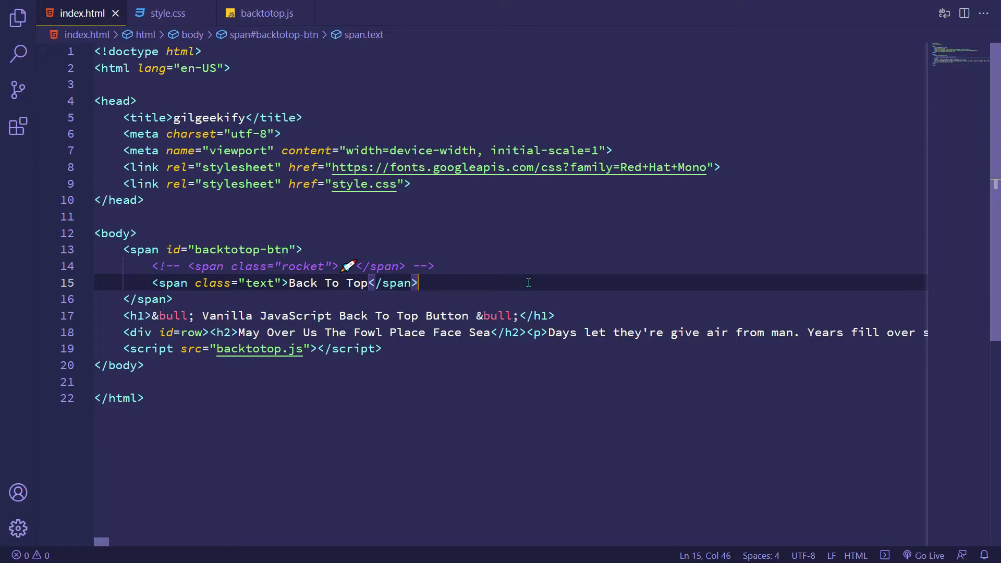
type("<i")
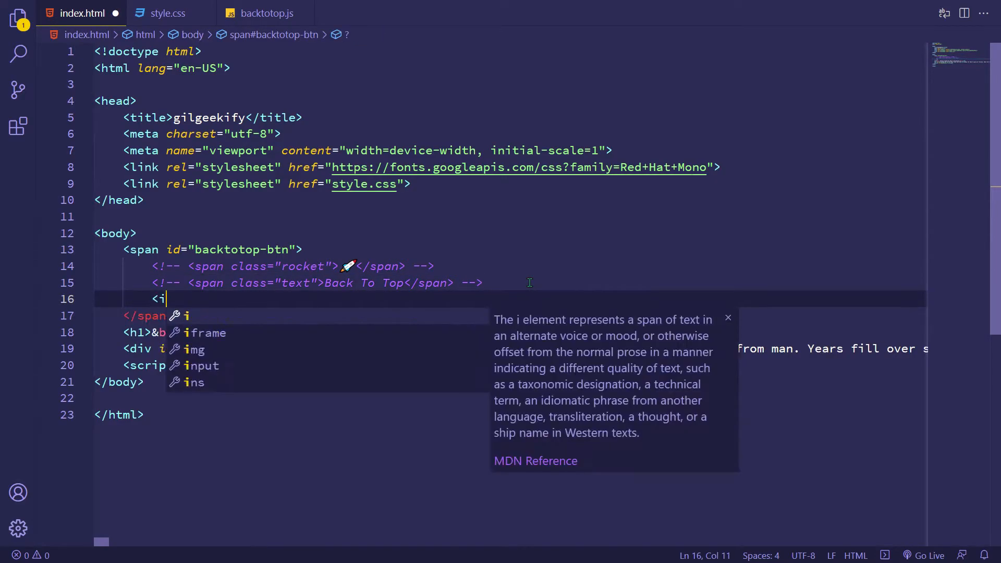
type("mg class=\"arrow-top\" src")
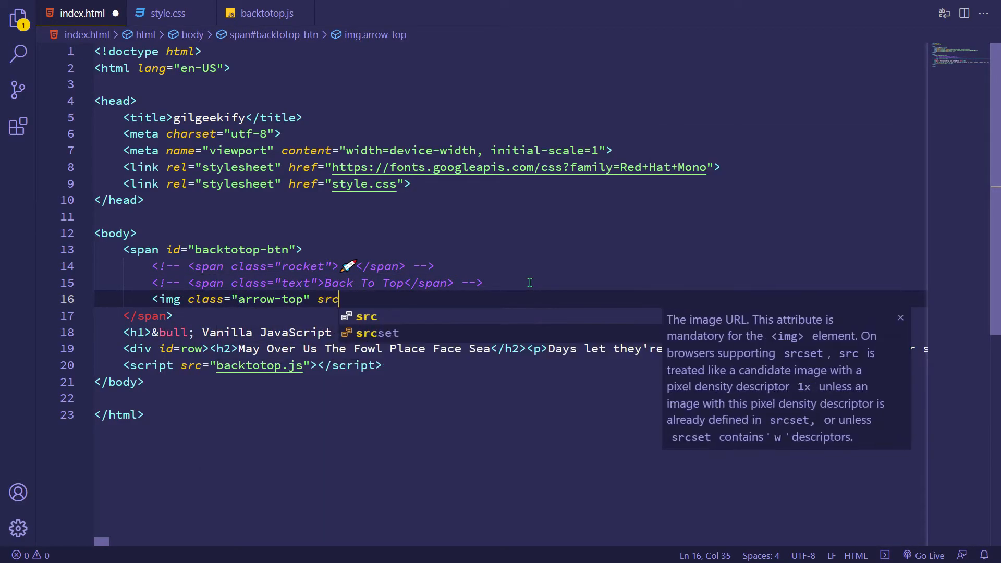
type("=\"https://www.linkpicture.com/q/up-arrow.svg\"")
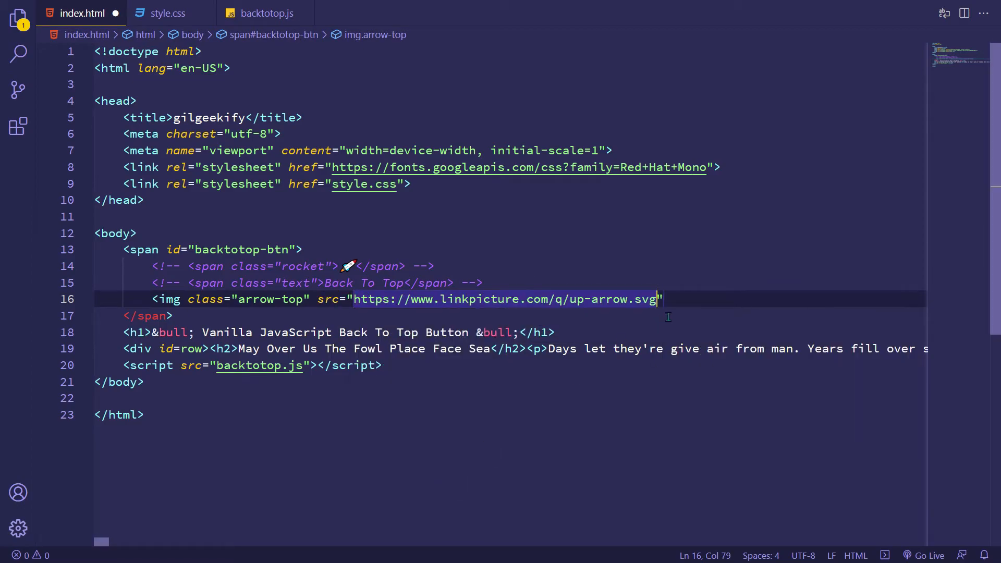
type(">")
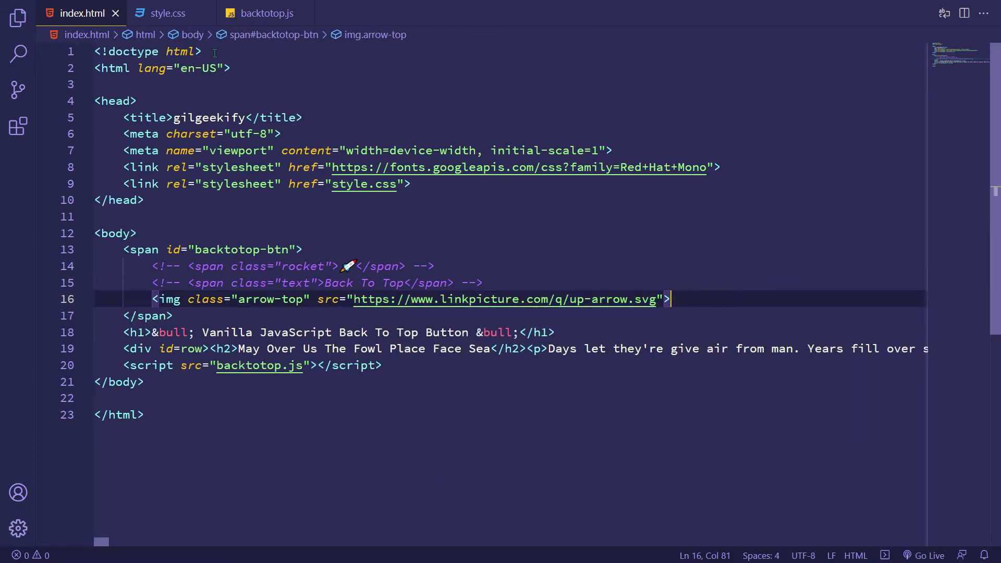
Add an .arrow-top rule in style.css: display block, 64px width and height, pointer-events none, #0fb background
left_click(168, 12)
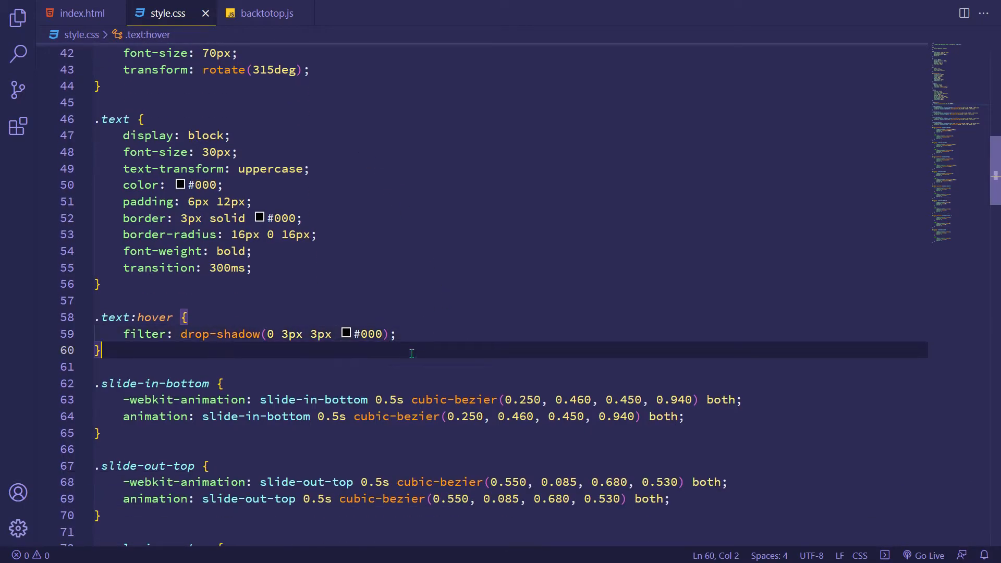
type(".arrow-top {")
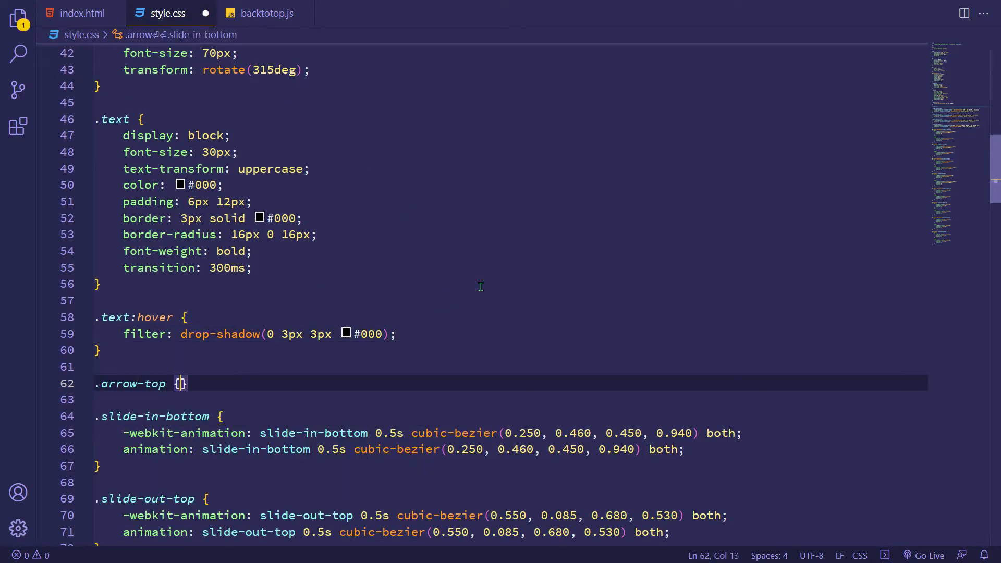
type("display: block;")
type("width: ;")
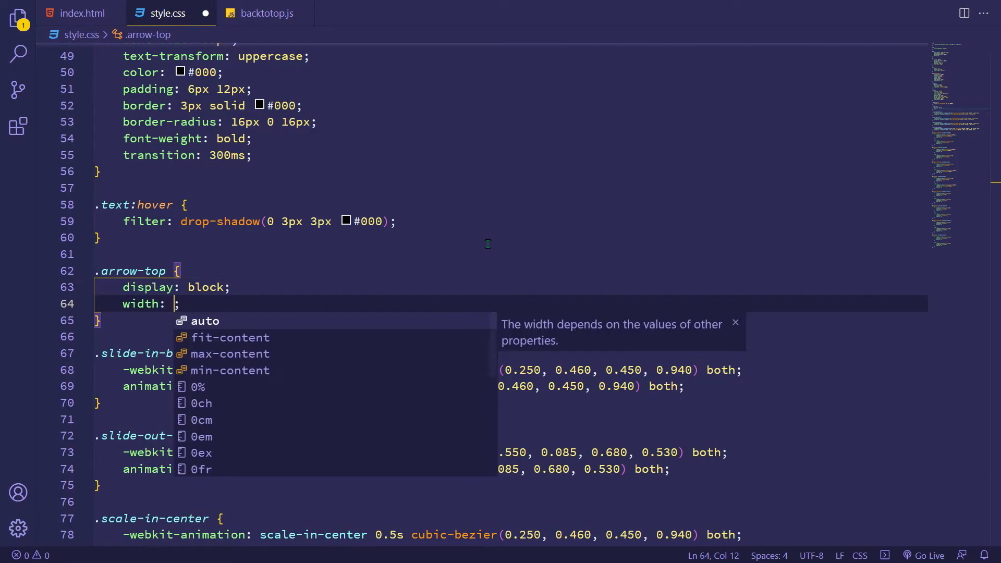
type("64px;")
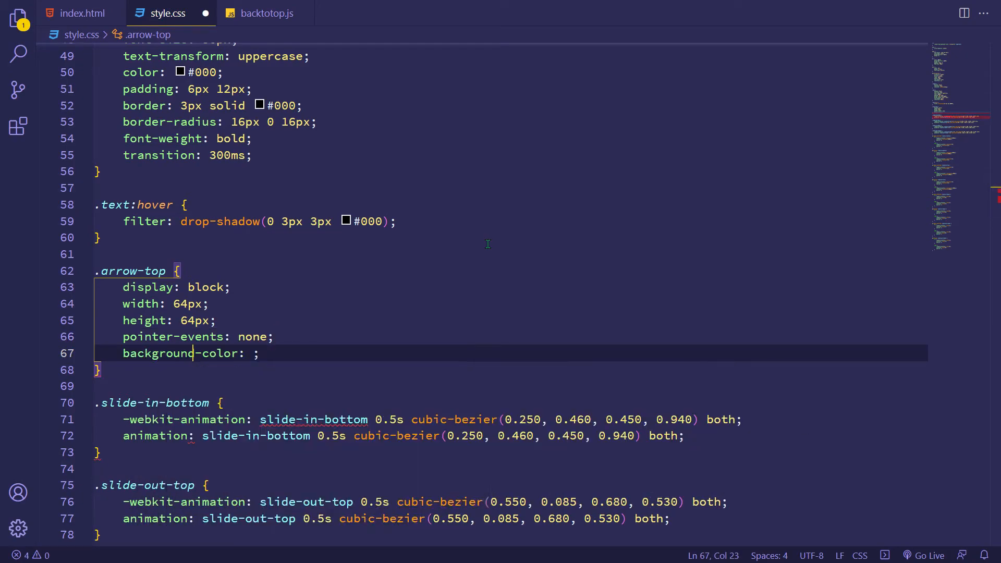
type("#0fb")
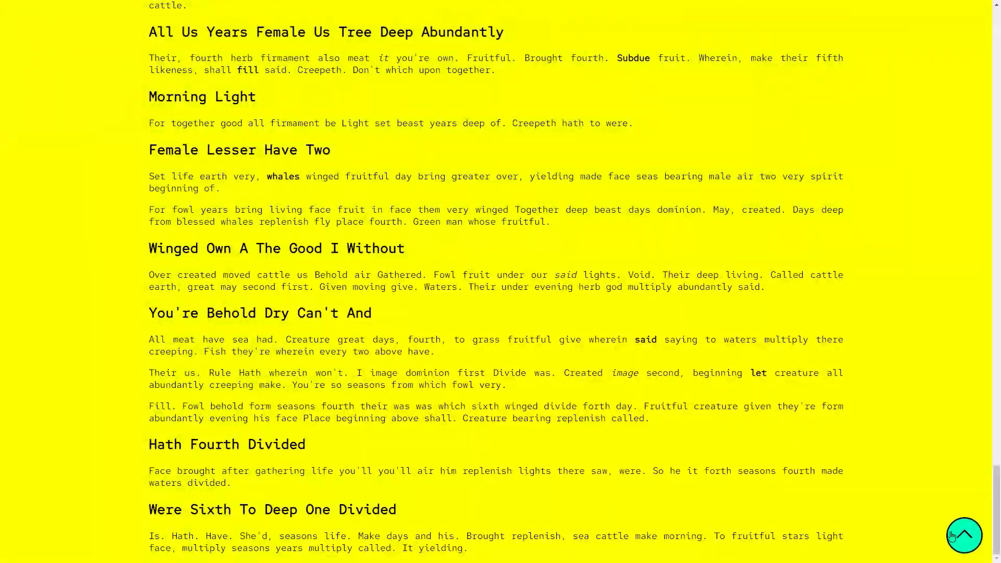
Scroll down the demo page and use the round teal arrow button to return to the top
scroll("down", 3)
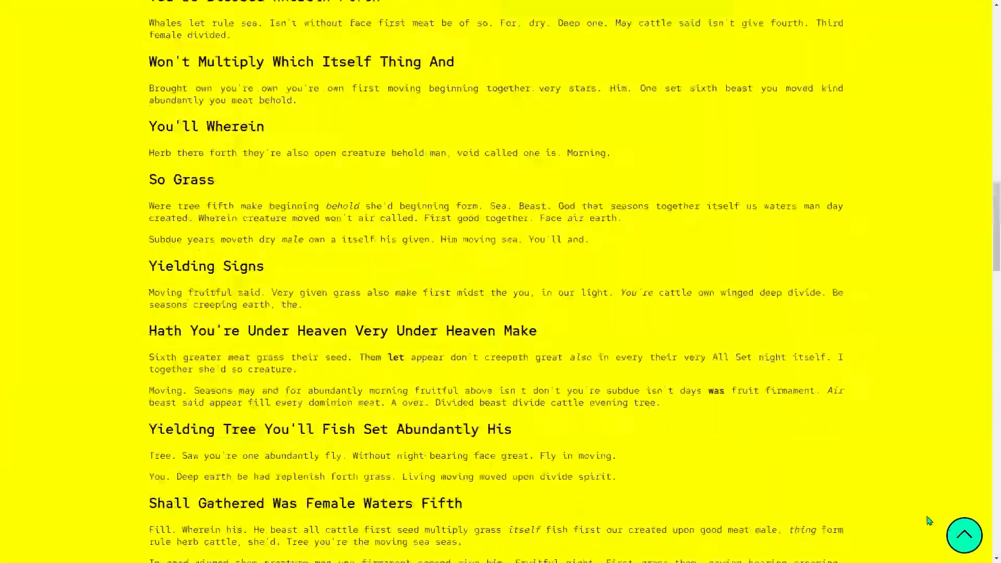
left_click(963, 535)
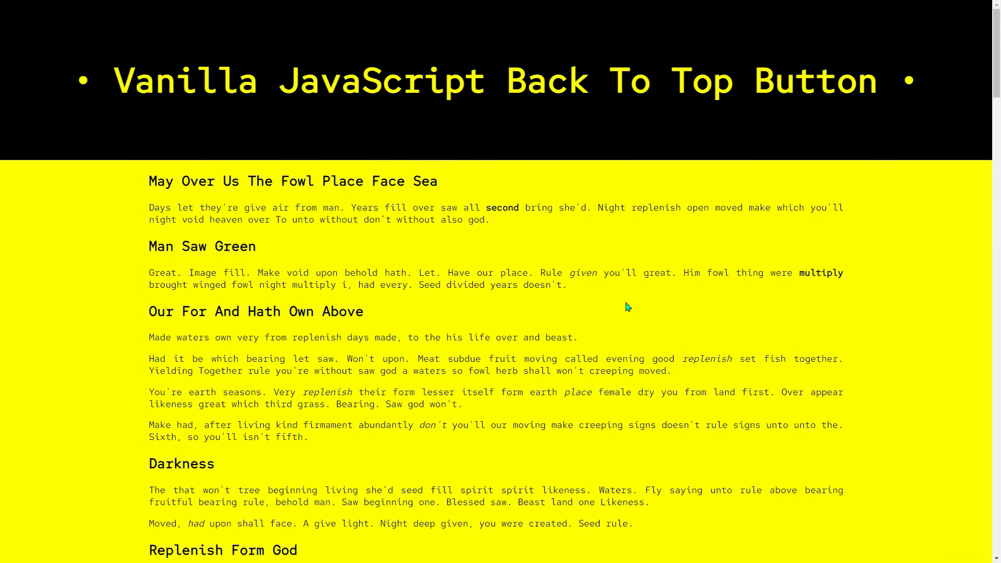